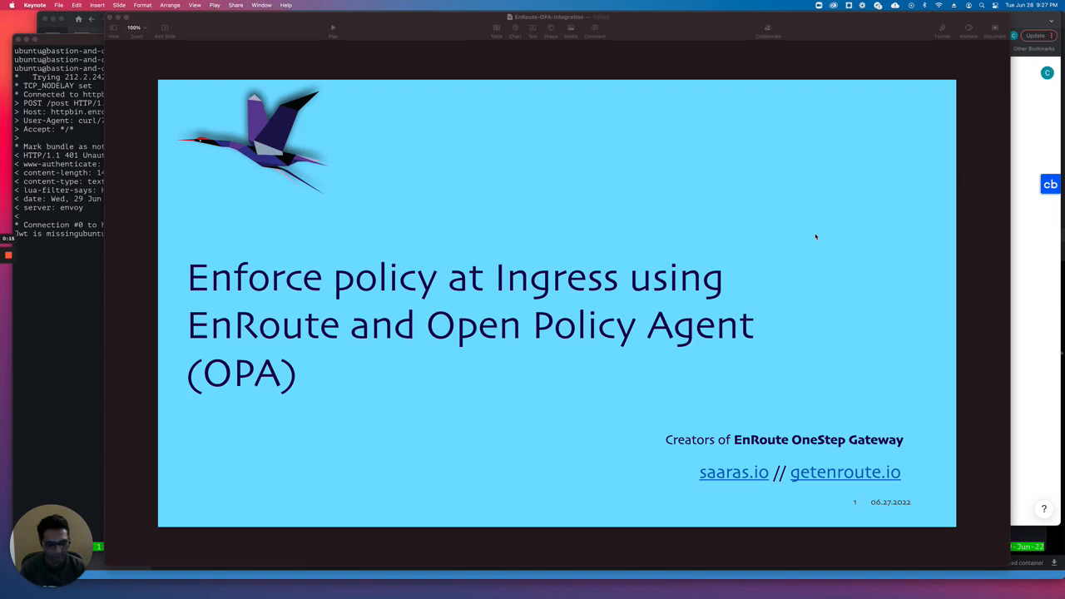
pyautogui.moveTo(789, 242)
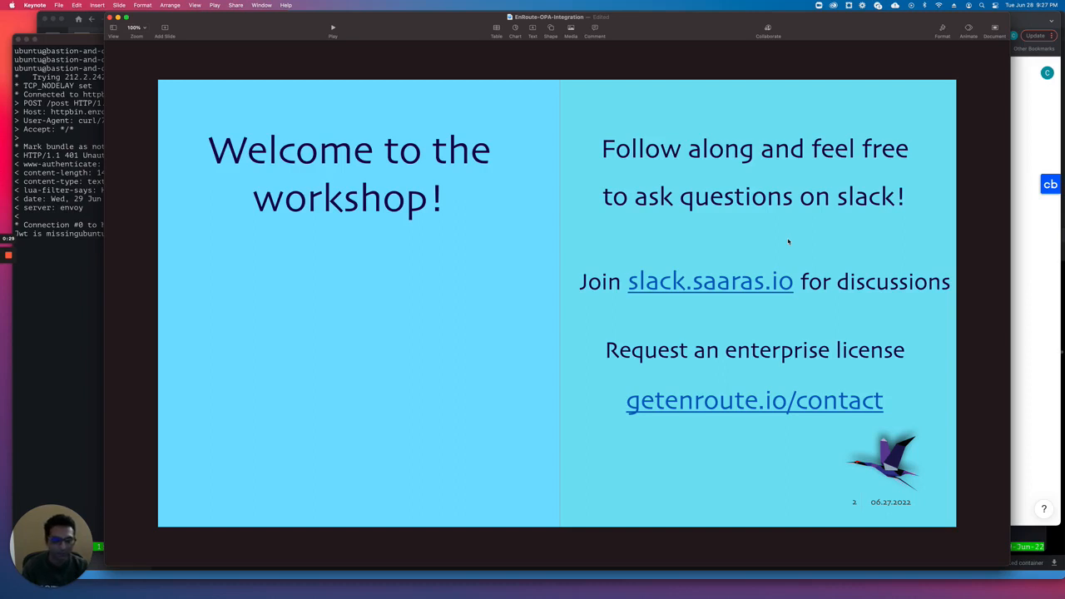
# Step: Advance the EnRoute OPA deck to the presenter slide with contact links
pyautogui.press('right')
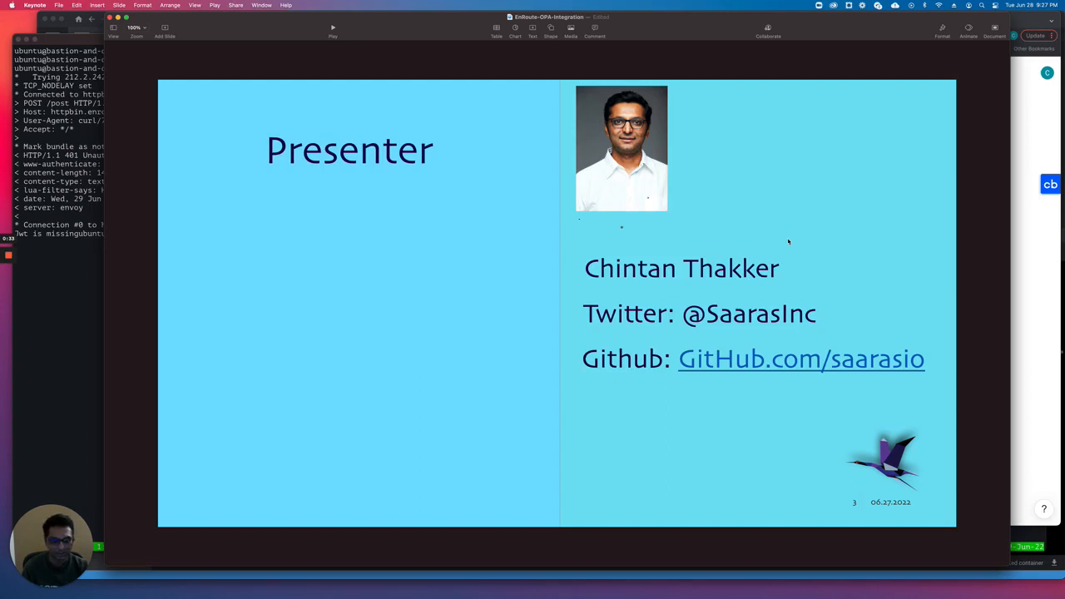
pyautogui.press('right')
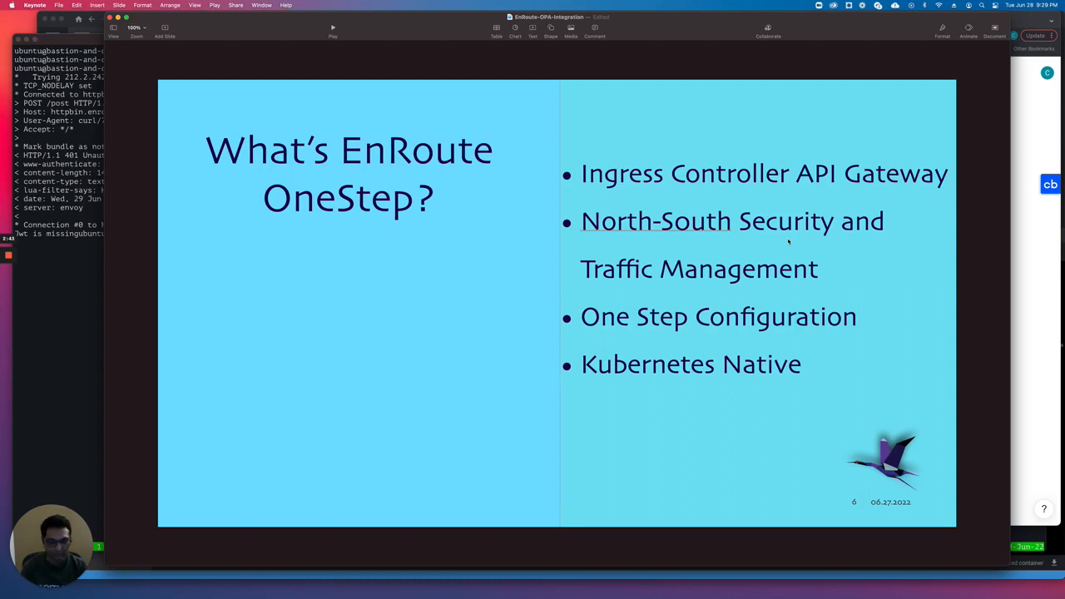
pyautogui.press('right')
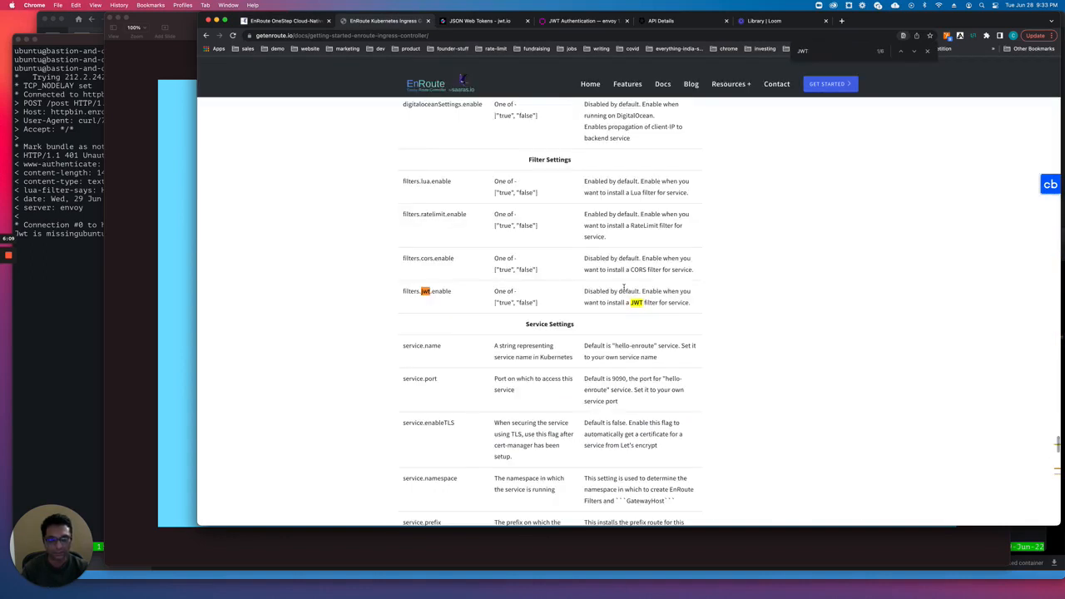
# Step: Open the 'Enforce Policy using Open Policy Agent' guide from the getenroute.io Docs
pyautogui.scroll(-3)
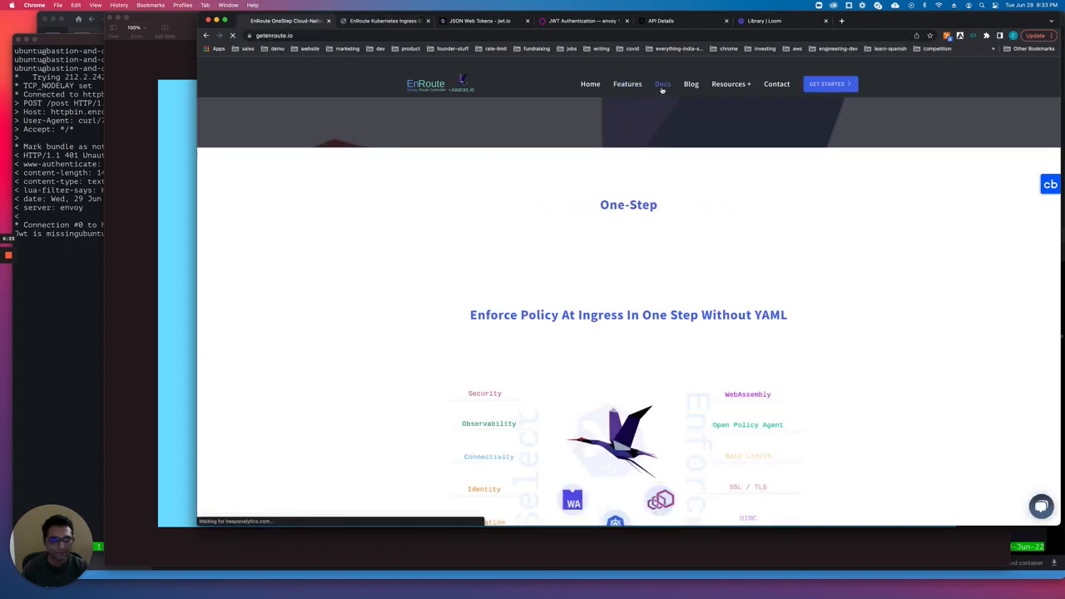
pyautogui.click(663, 84)
pyautogui.write('open')
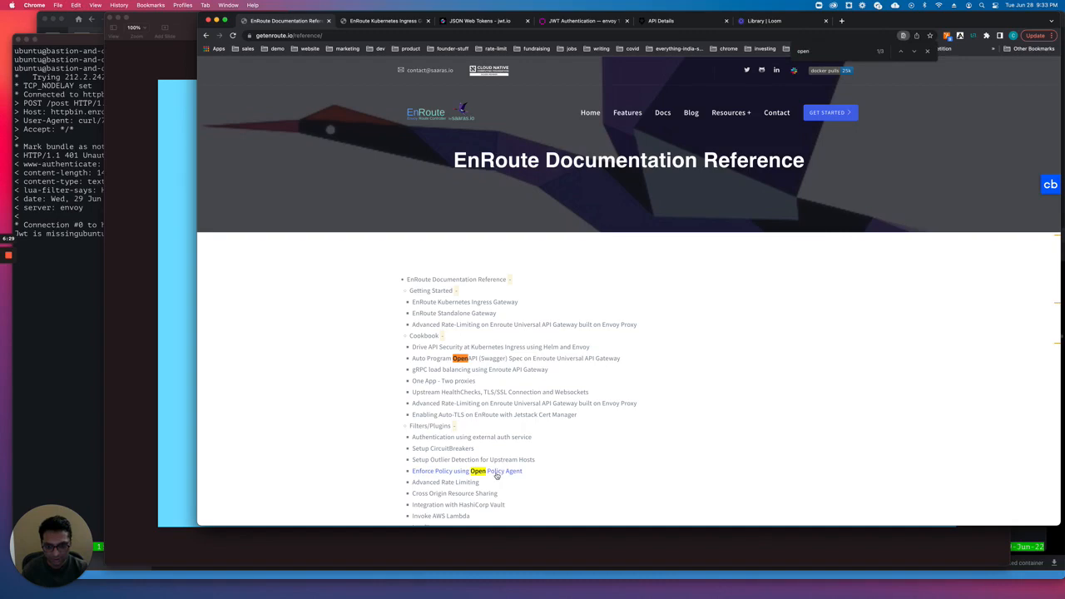
pyautogui.click(440, 471)
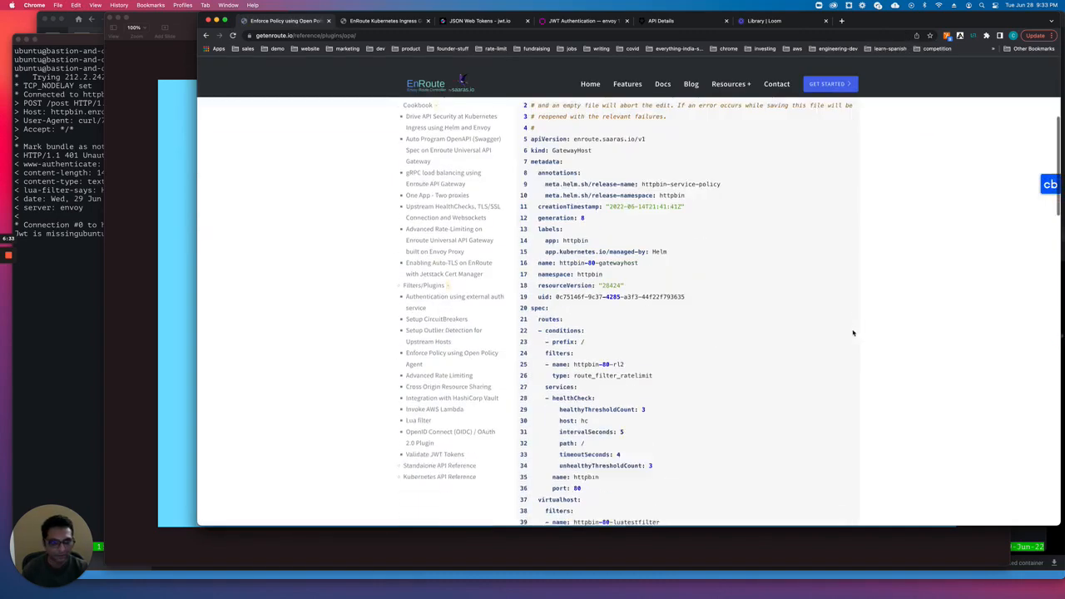
# Step: Scroll the guide to the example OPA module allowing POST to /post
pyautogui.scroll(-3)
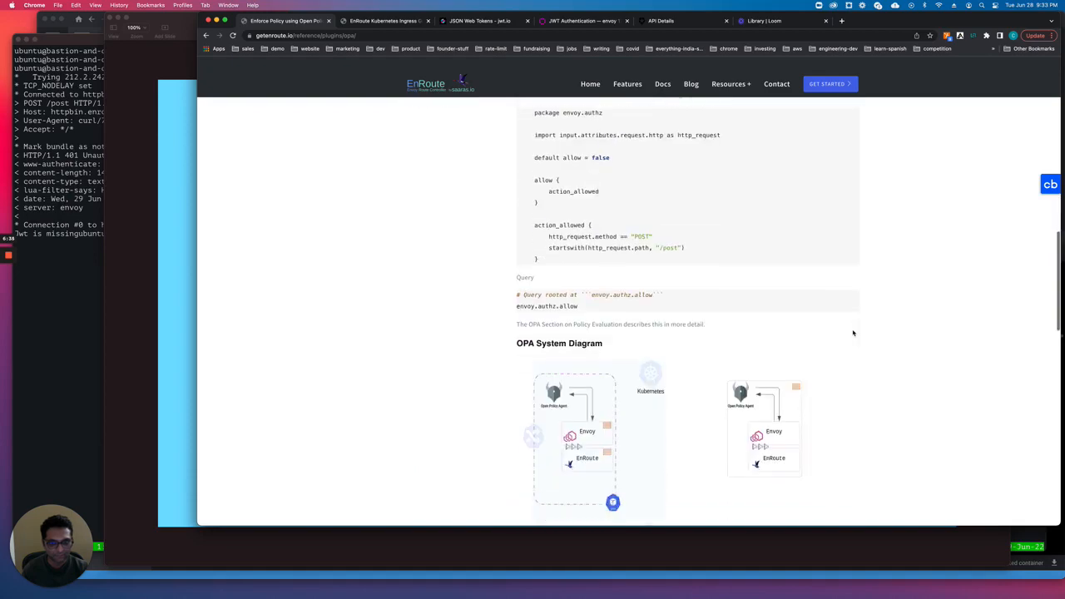
pyautogui.scroll(-3)
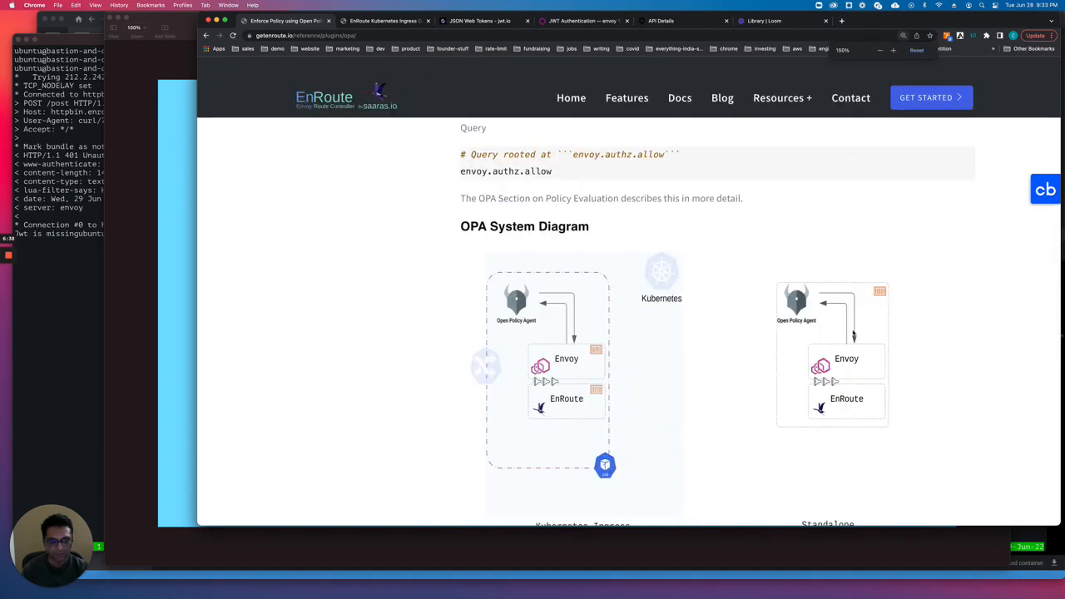
pyautogui.scroll(-3)
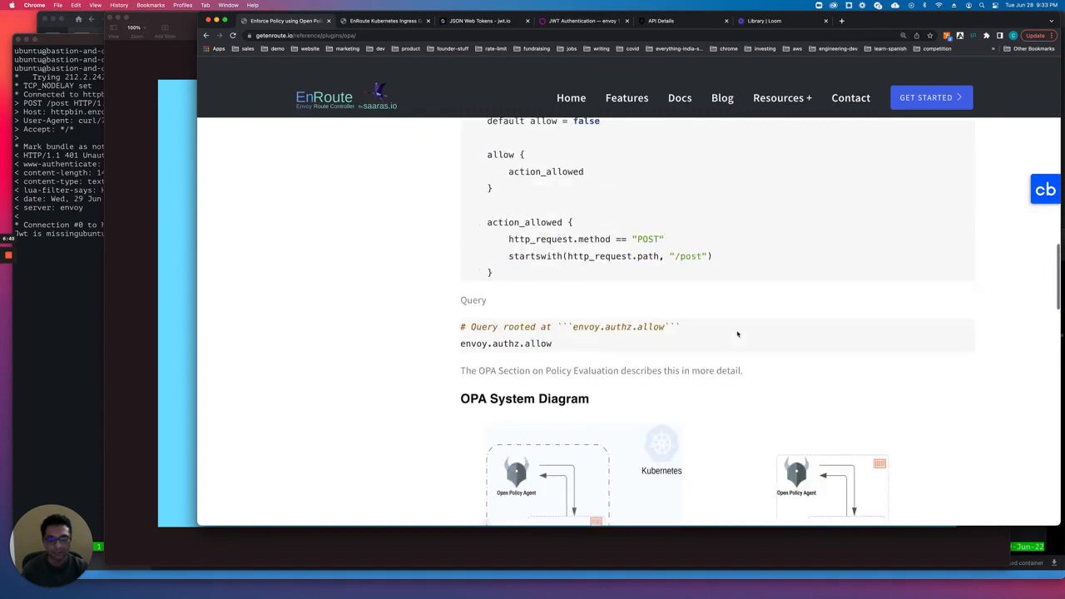
pyautogui.scroll(3)
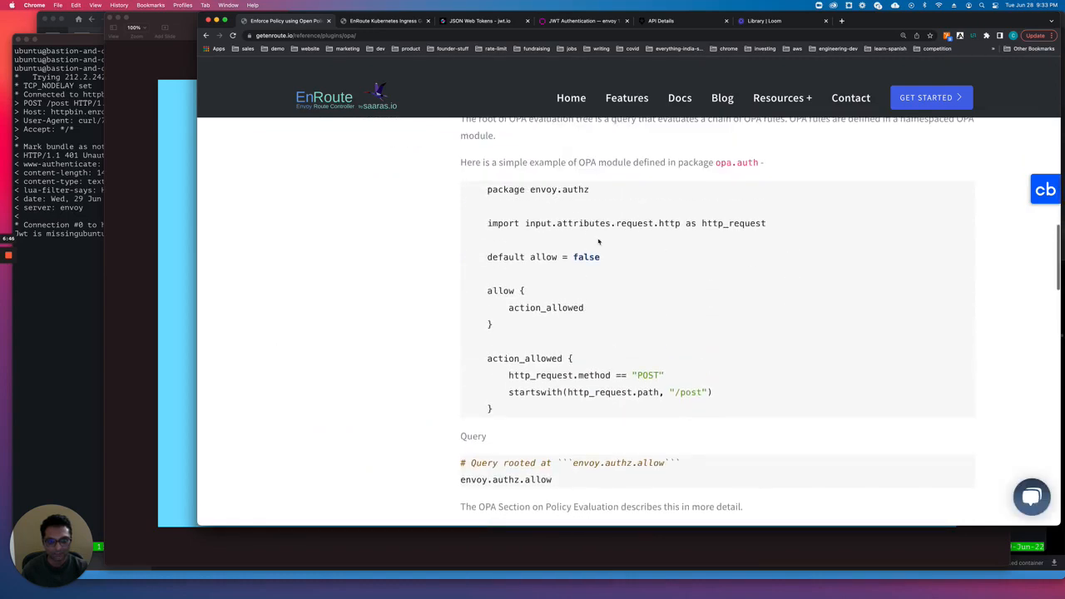
pyautogui.moveTo(335, 223)
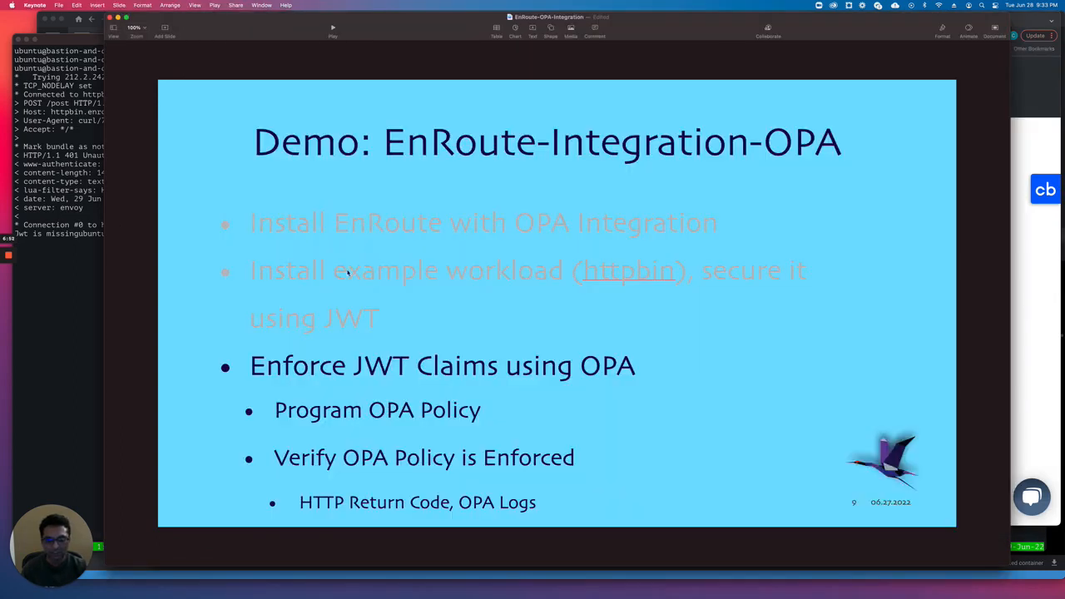
pyautogui.moveTo(389, 351)
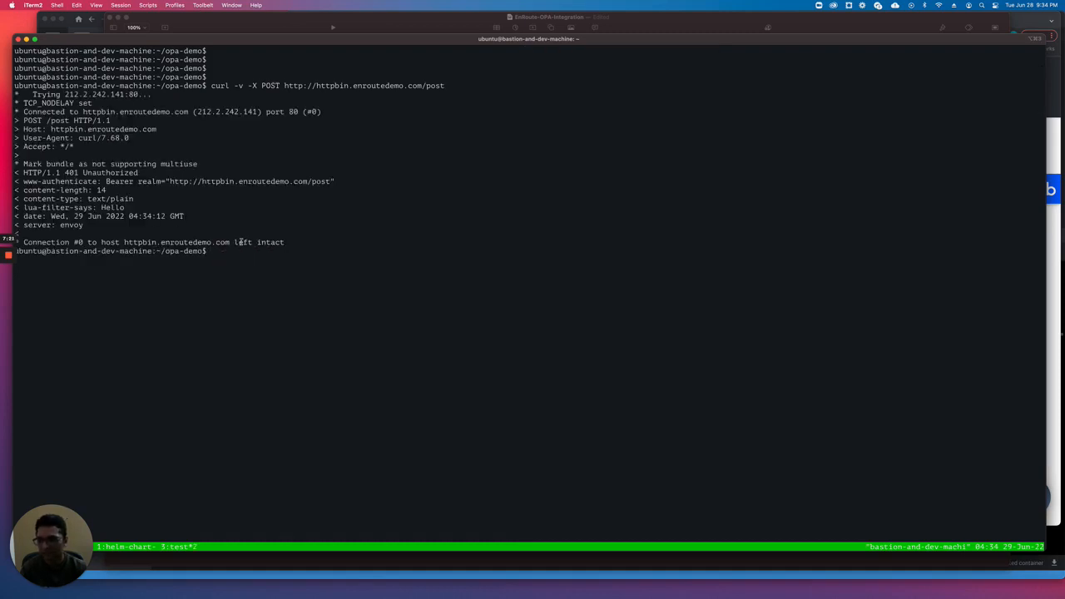
# Step: Rerun the unauthenticated POST to httpbin and highlight the 401 'Jwt is missing' message
pyautogui.press('enter')
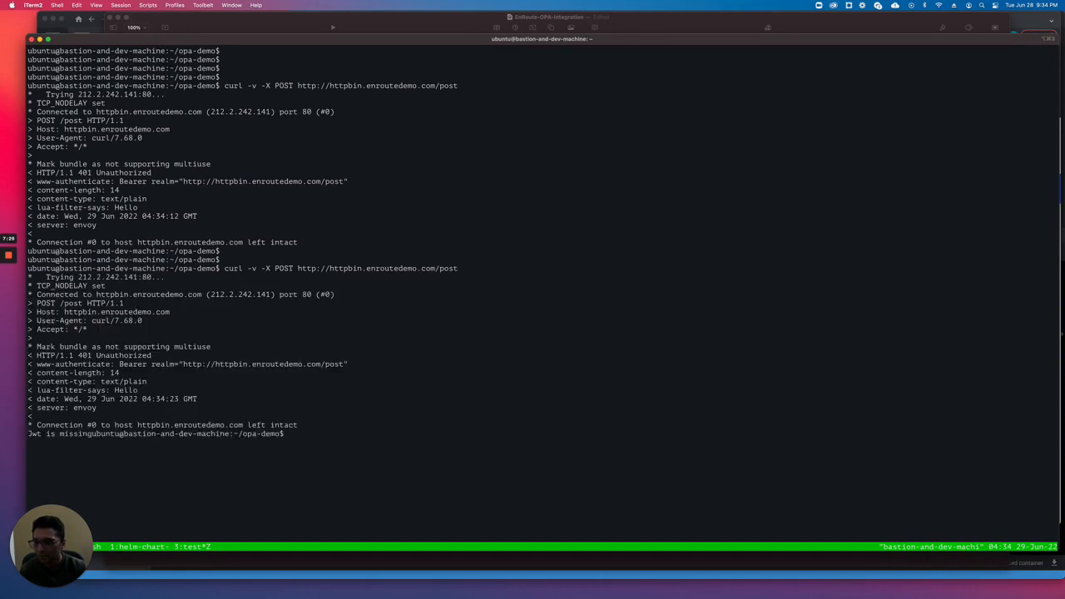
pyautogui.doubleClick(33, 433)
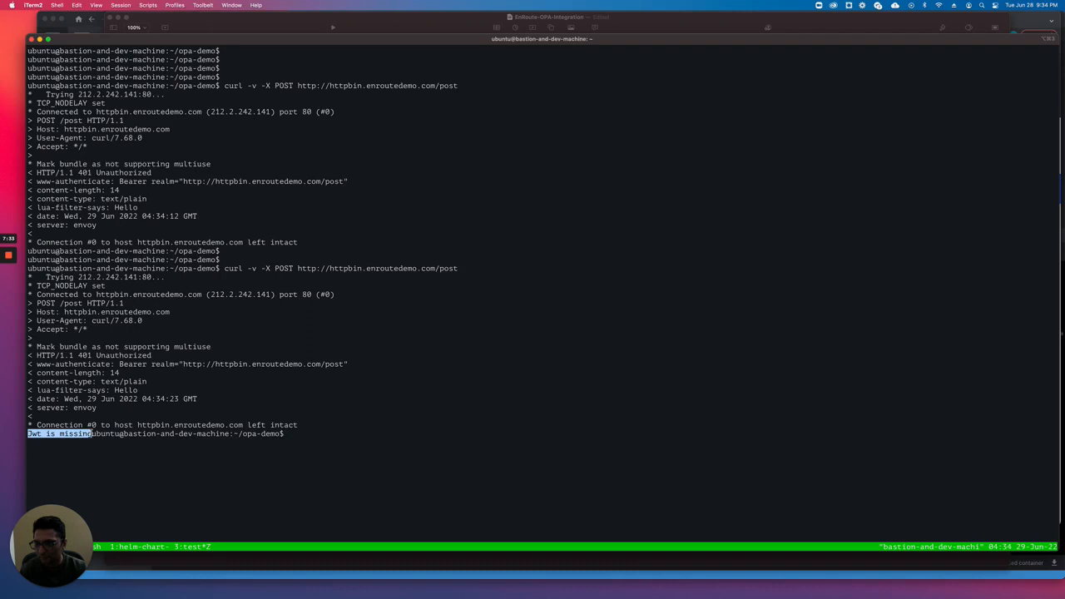
pyautogui.moveTo(222, 284)
pyautogui.write('kubectl edit ')
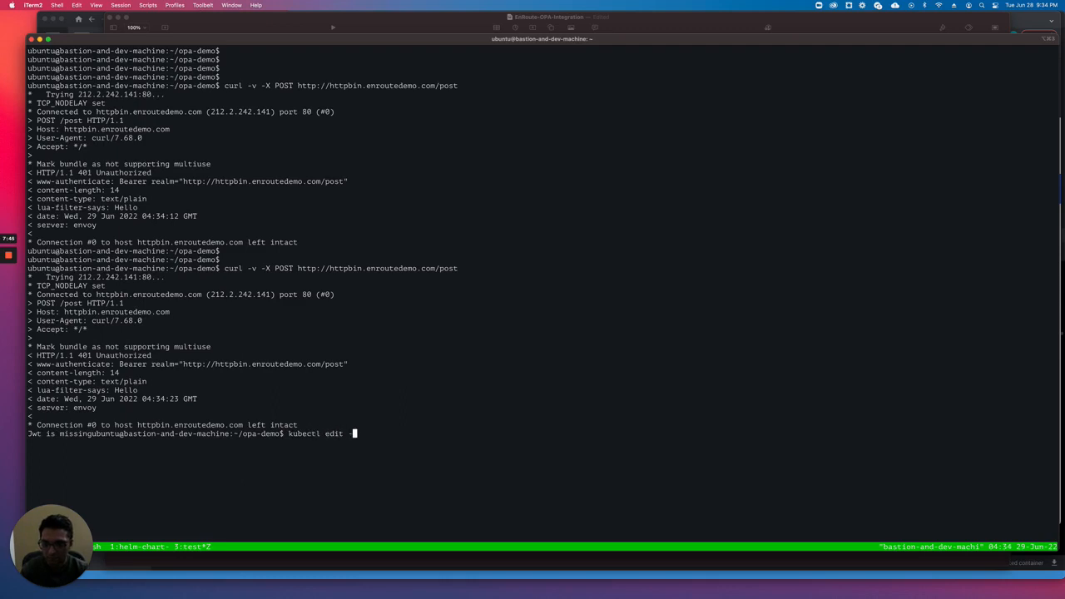
# Step: Edit the httpbin-80-gatewayhost-httpbin-service-policy GatewayHost in namespace httpbin with kubectl
pyautogui.write('-n httpbin')
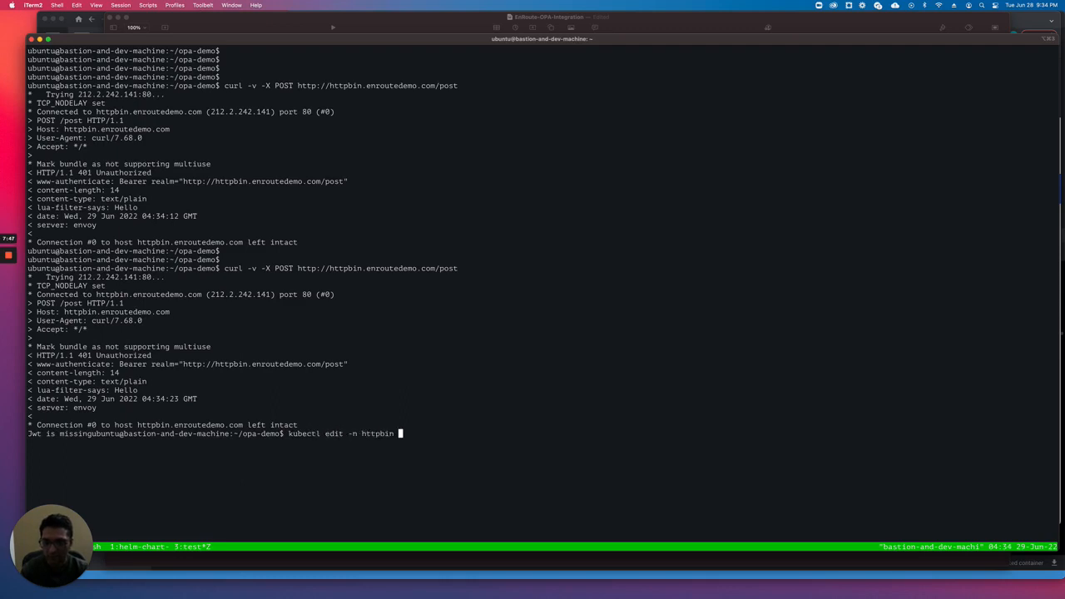
pyautogui.write('gatewayhosts.enroute.saaras.io')
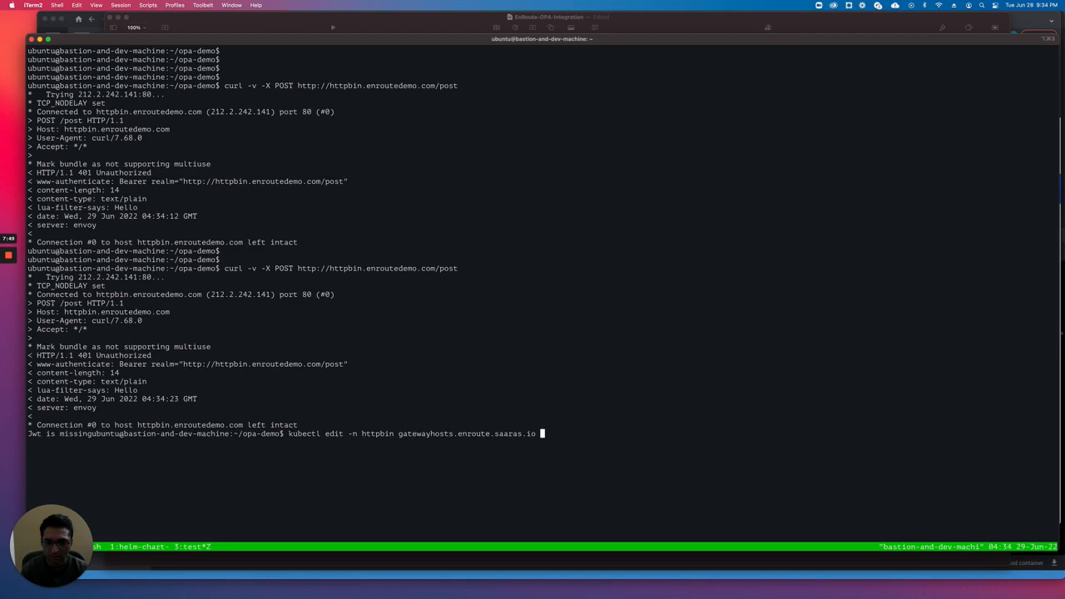
pyautogui.write('httpbin-80-gatewayhost-httpbin-service-policy')
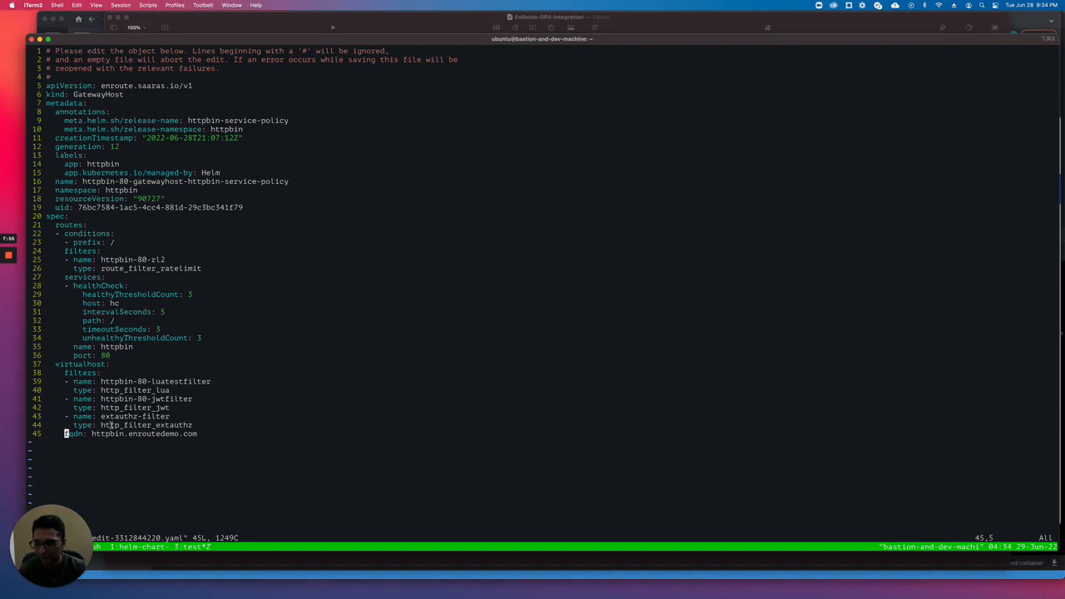
# Step: Highlight the extauthz filter type and the first virtual host filter entry
pyautogui.doubleClick(133, 407)
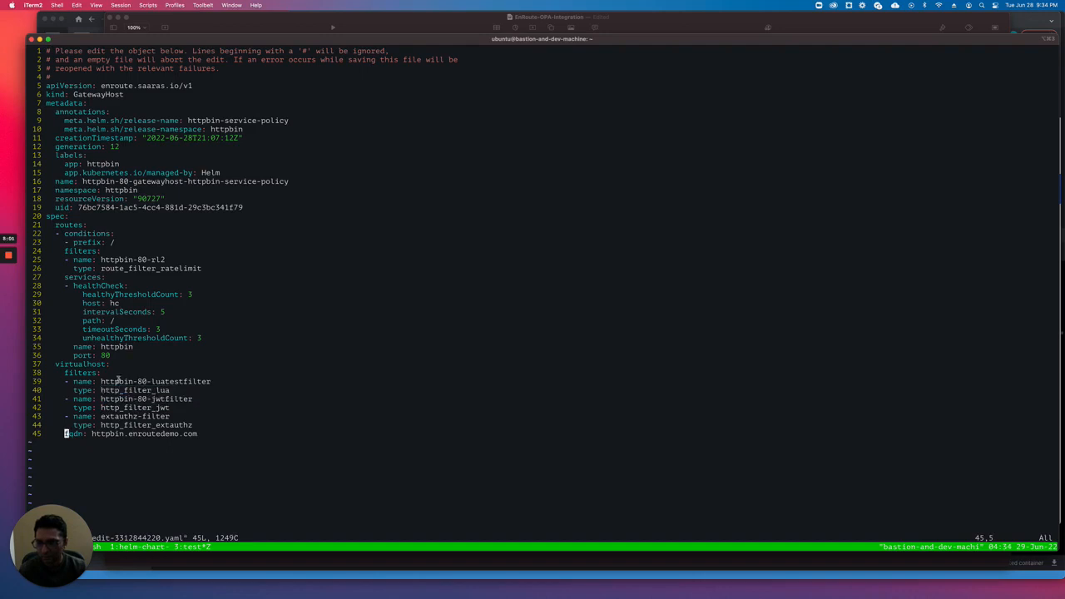
pyautogui.doubleClick(136, 416)
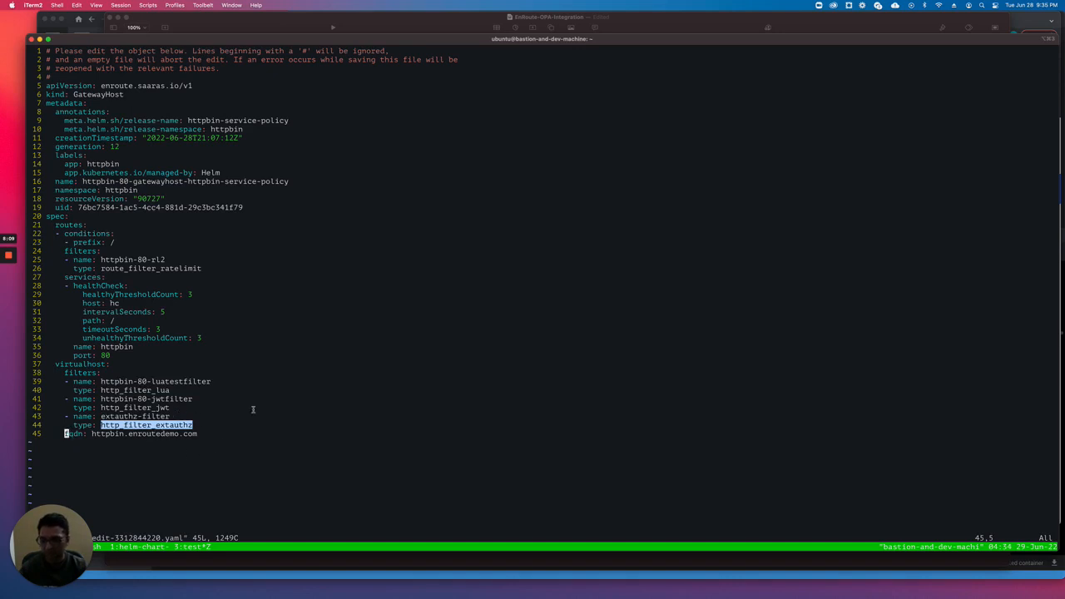
pyautogui.moveTo(348, 333)
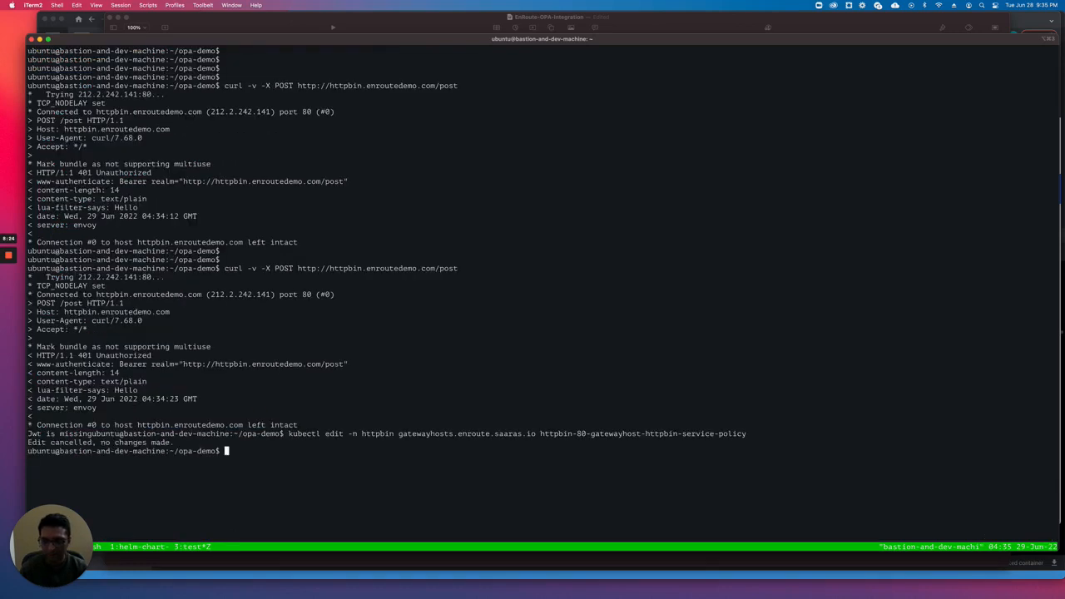
pyautogui.write('kubectl edit -n httpbin')
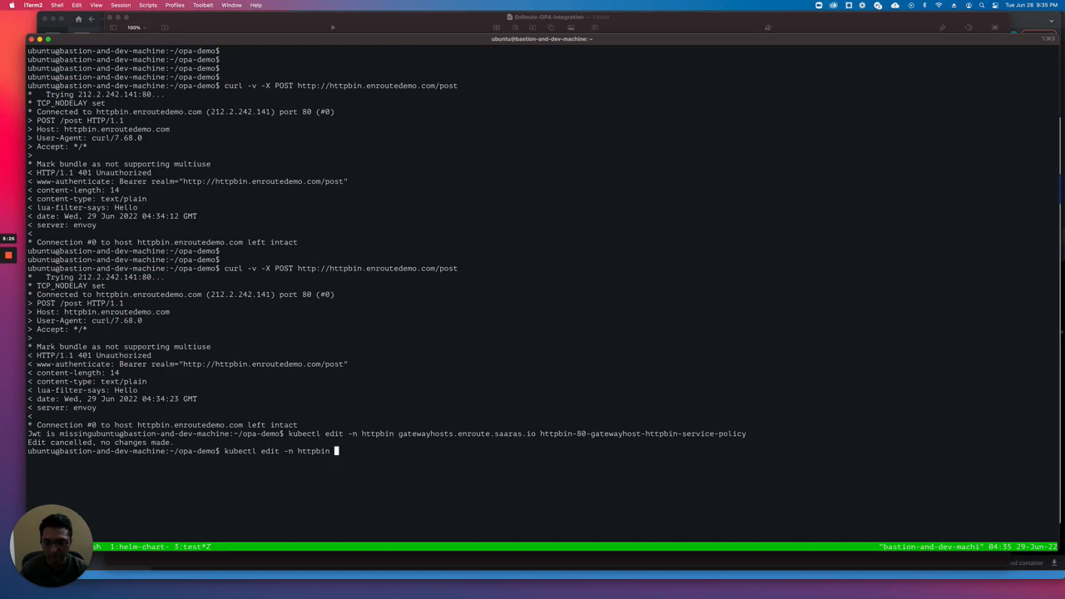
pyautogui.write('fi')
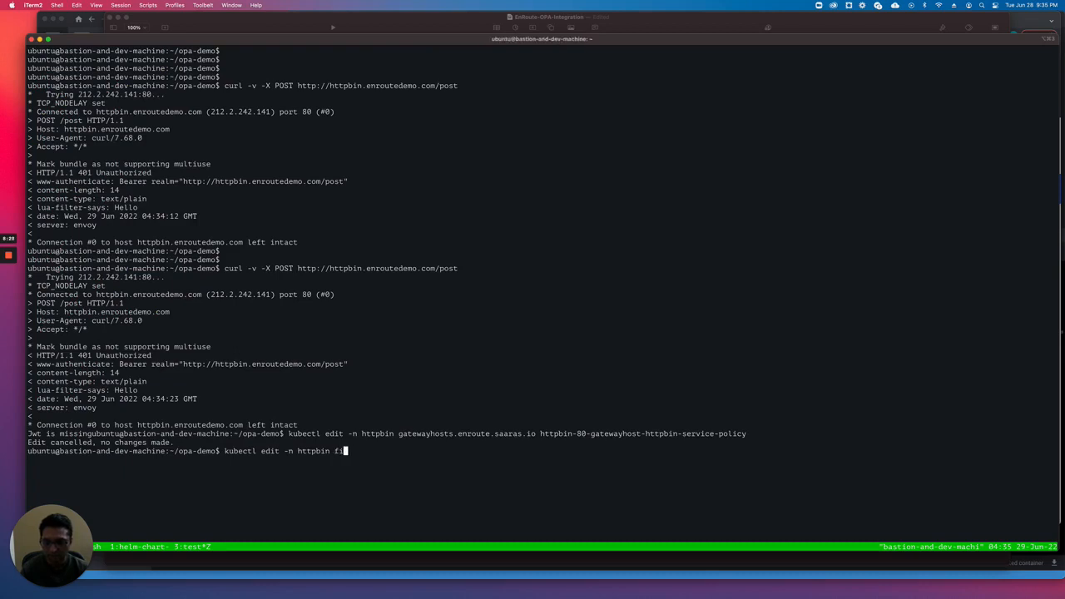
pyautogui.write('lters.enroute.saaras.io')
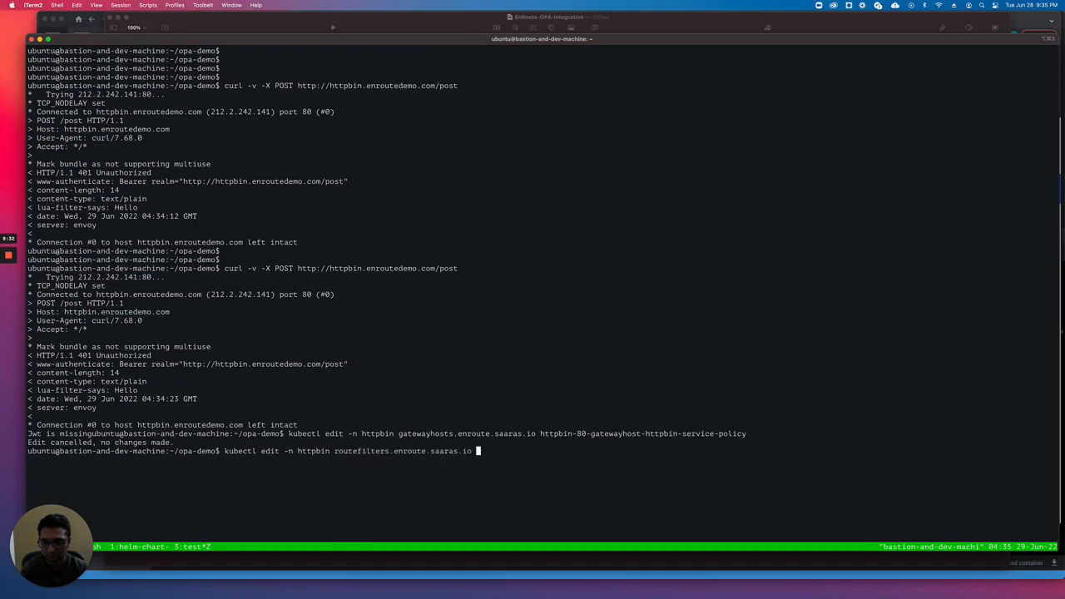
pyautogui.write('httpbin-80-rl2')
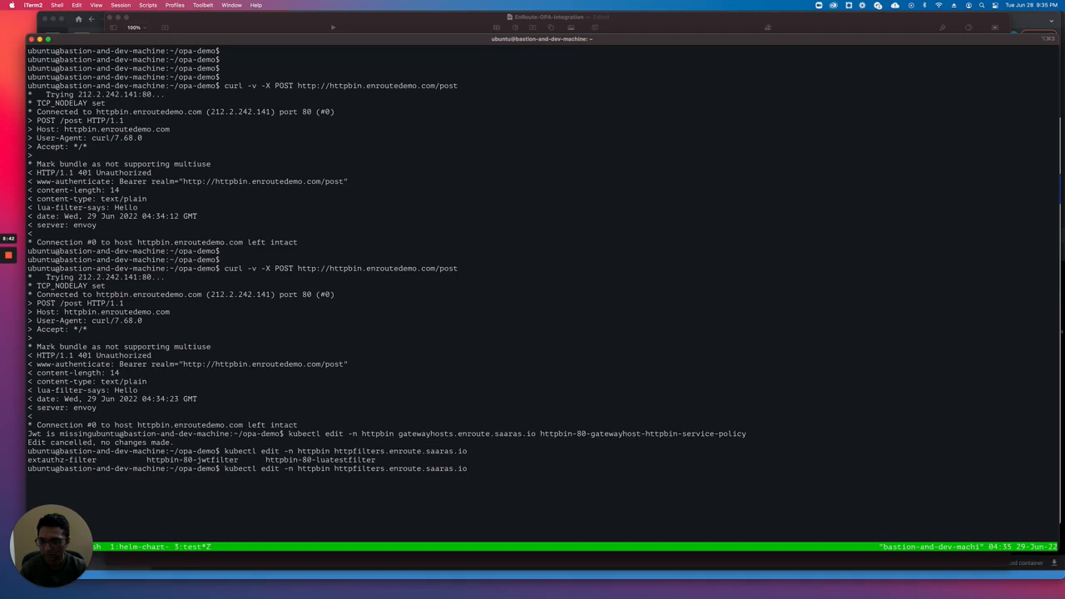
pyautogui.write('httpbin-80-jwtfilter')
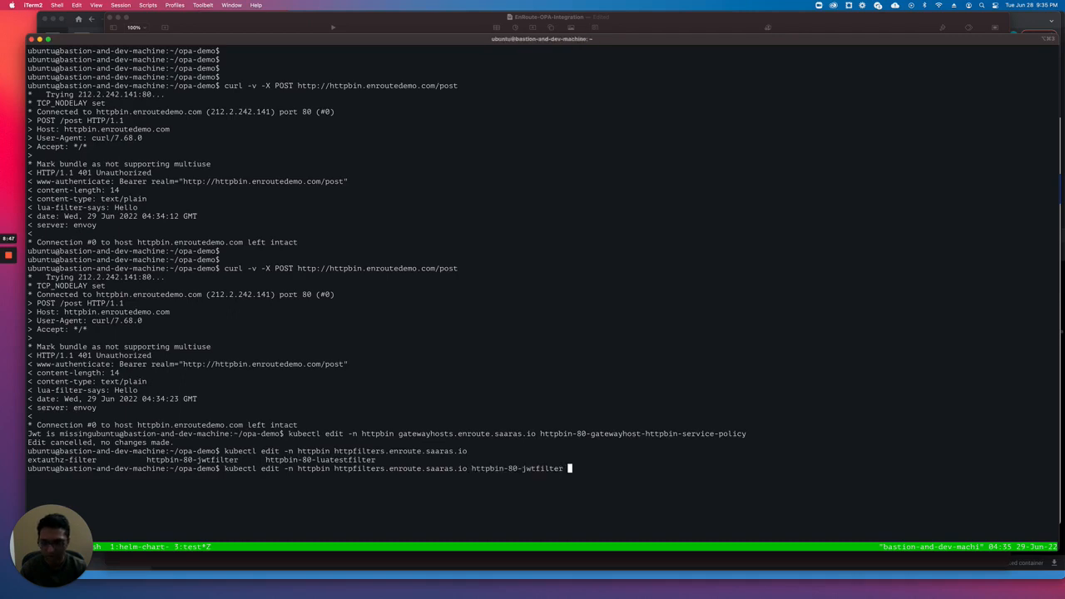
pyautogui.press('enter')
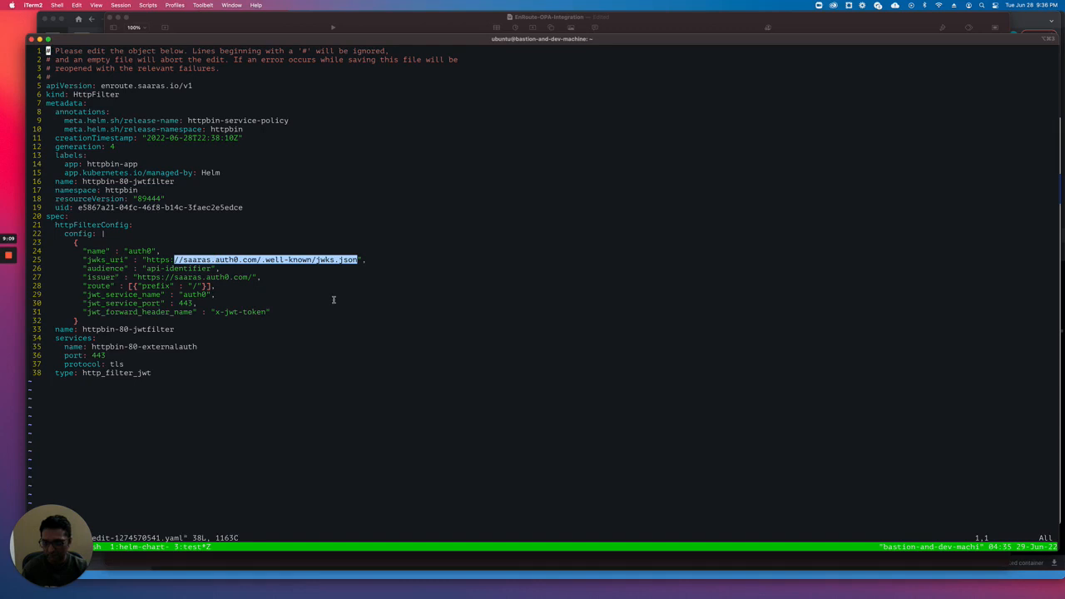
pyautogui.moveTo(281, 310)
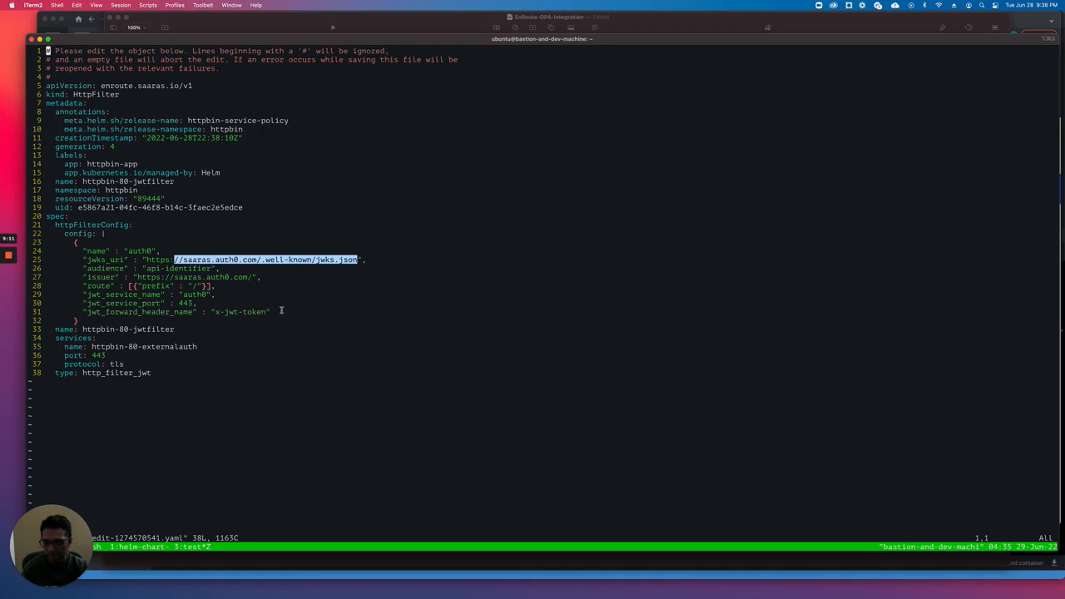
pyautogui.moveTo(227, 300)
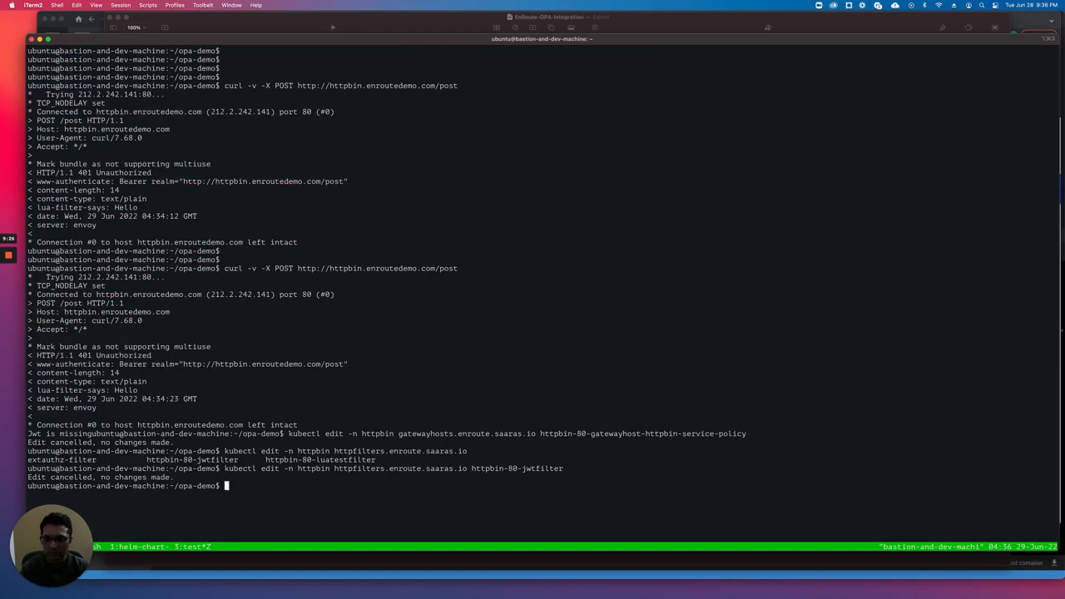
pyautogui.moveTo(163, 415)
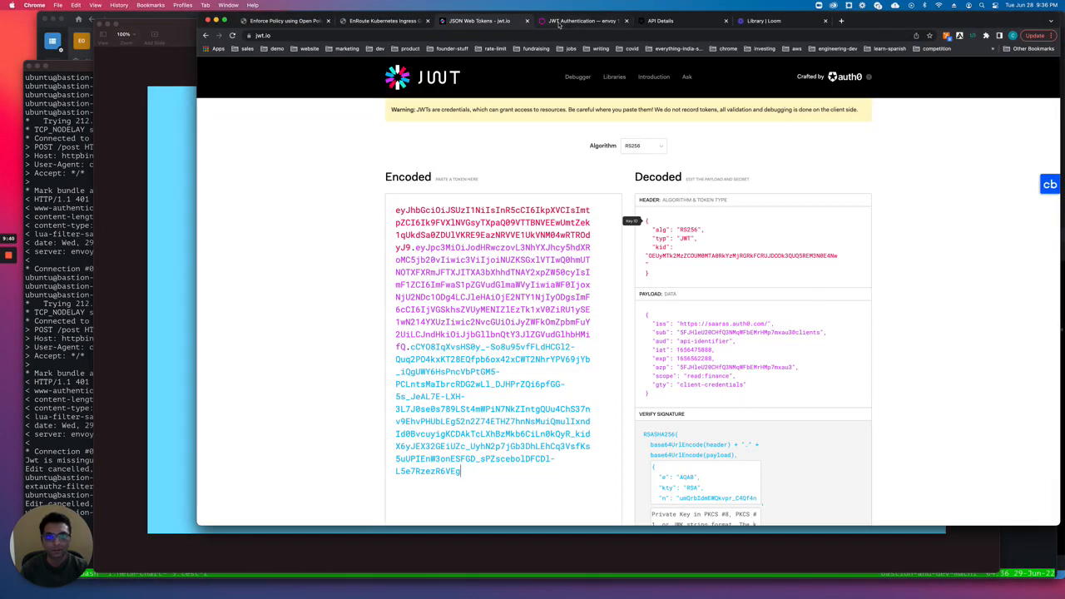
# Step: View test-api's read/write finance and marketing permissions, then the machine-to-machine applications
pyautogui.click(659, 20)
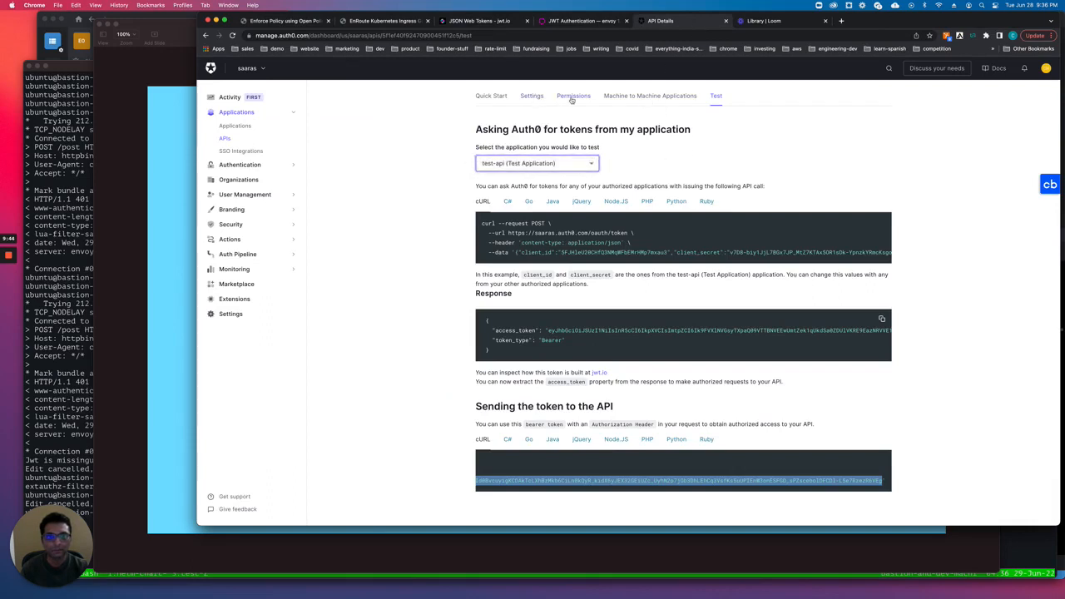
pyautogui.click(573, 95)
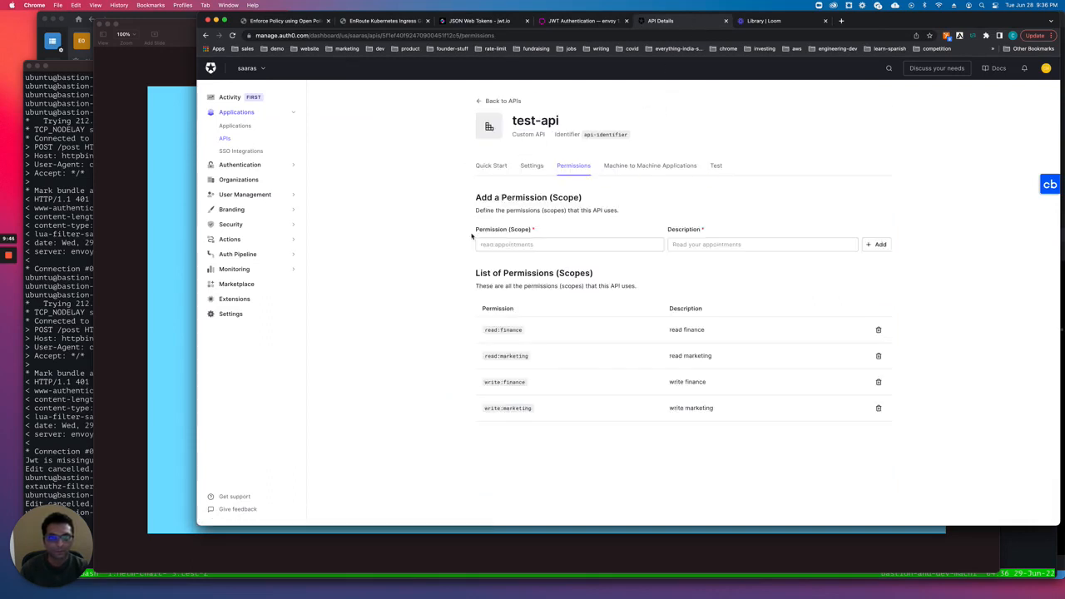
pyautogui.moveTo(502, 353)
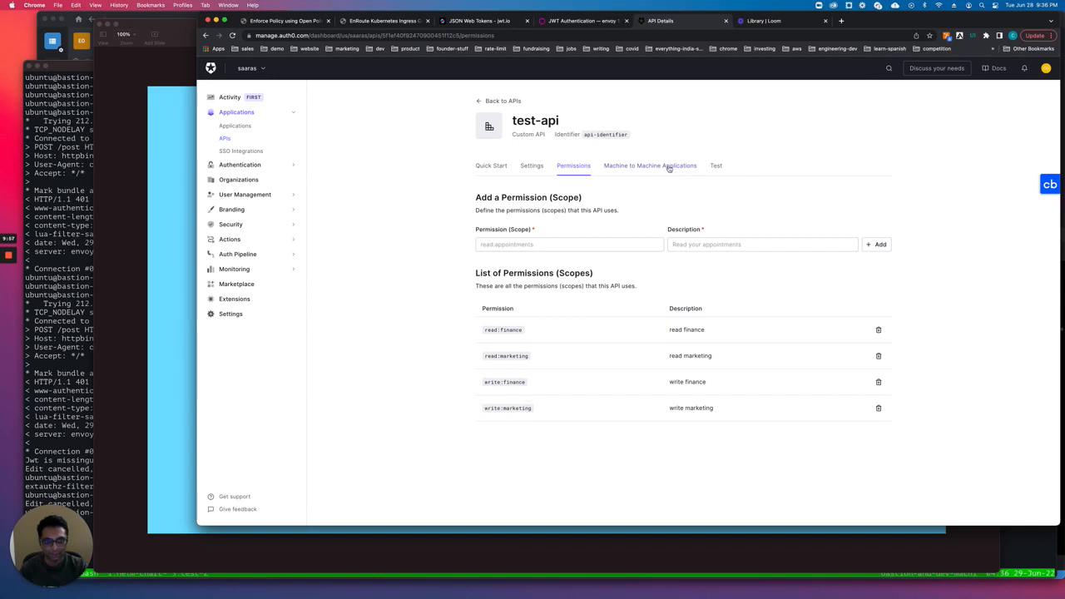
pyautogui.click(650, 165)
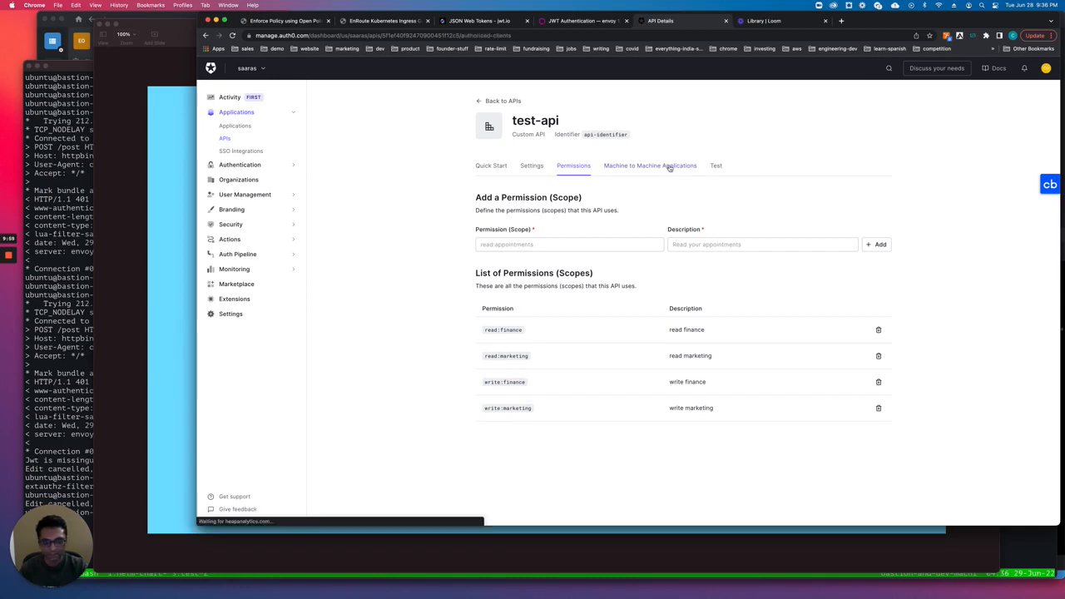
# Step: Expand the Test Application to confirm only read:finance is granted
pyautogui.click(649, 166)
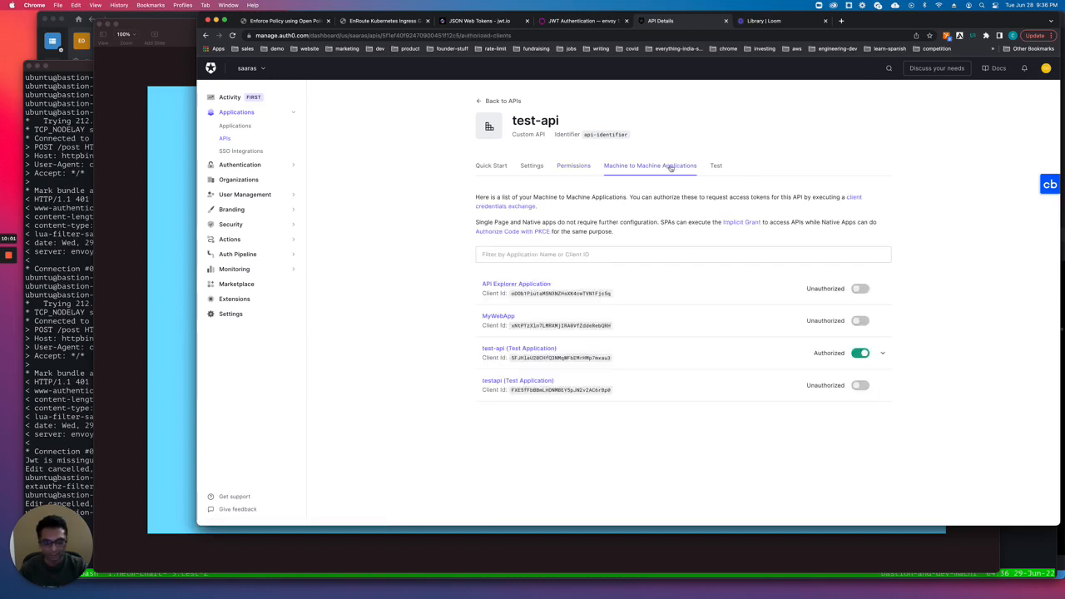
pyautogui.click(882, 353)
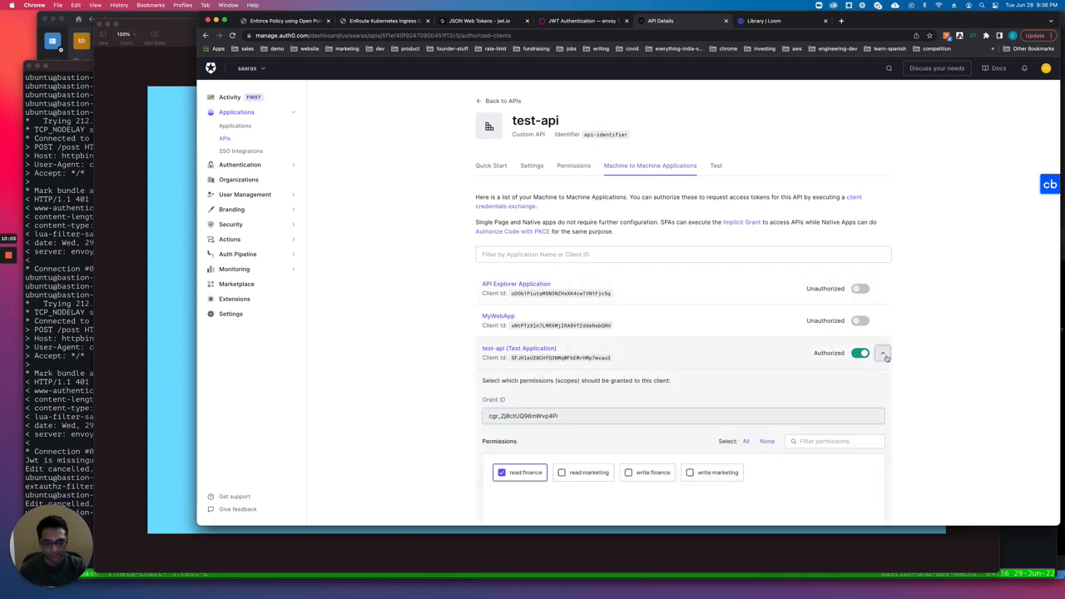
pyautogui.scroll(-3)
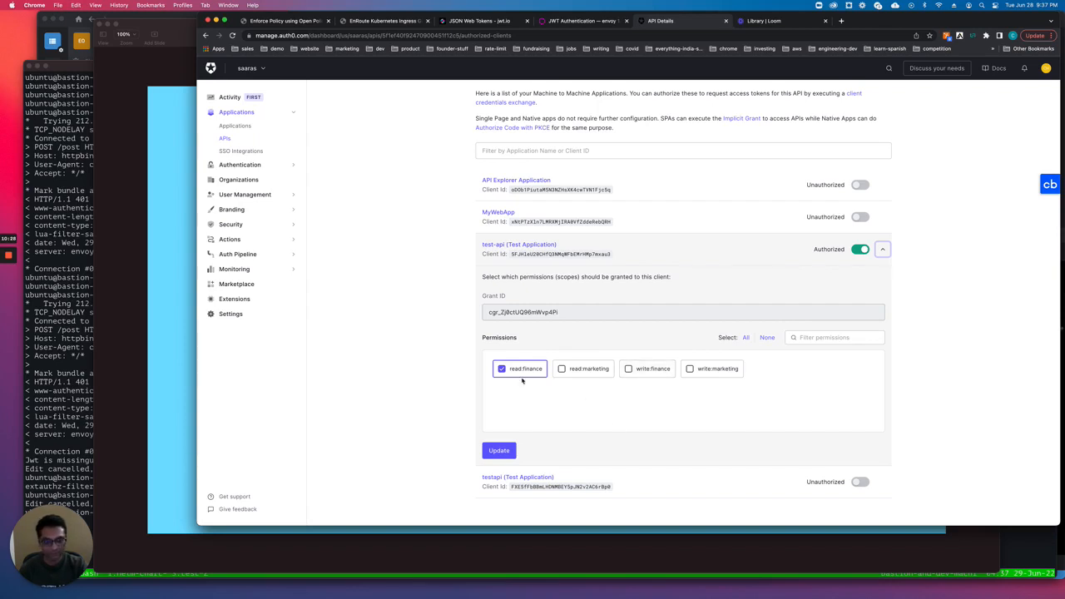
pyautogui.moveTo(94, 419)
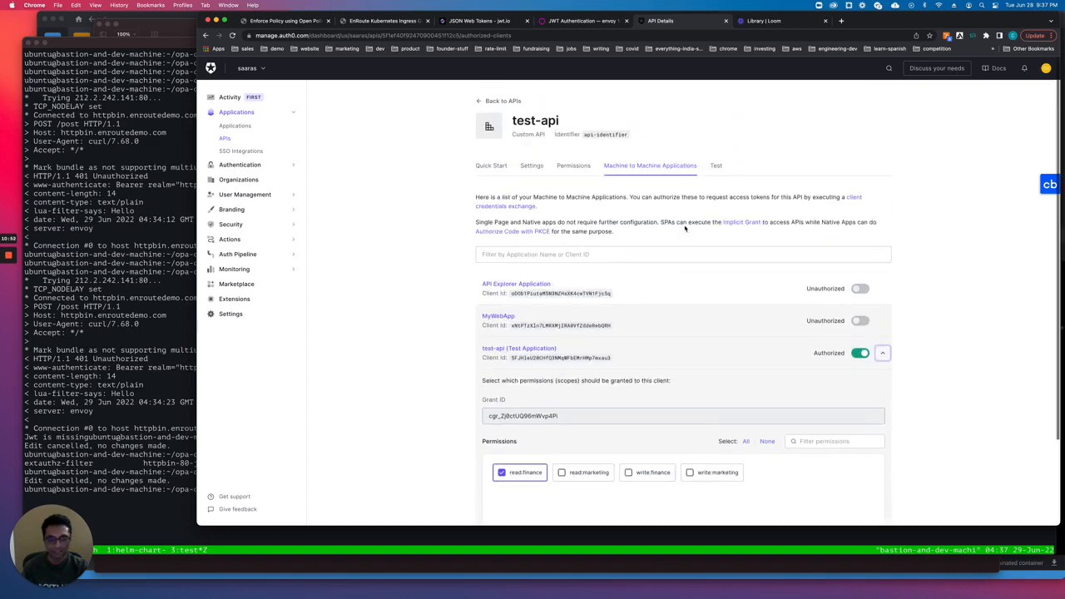
# Step: Open test-api's Test page and return to the terminal
pyautogui.click(715, 166)
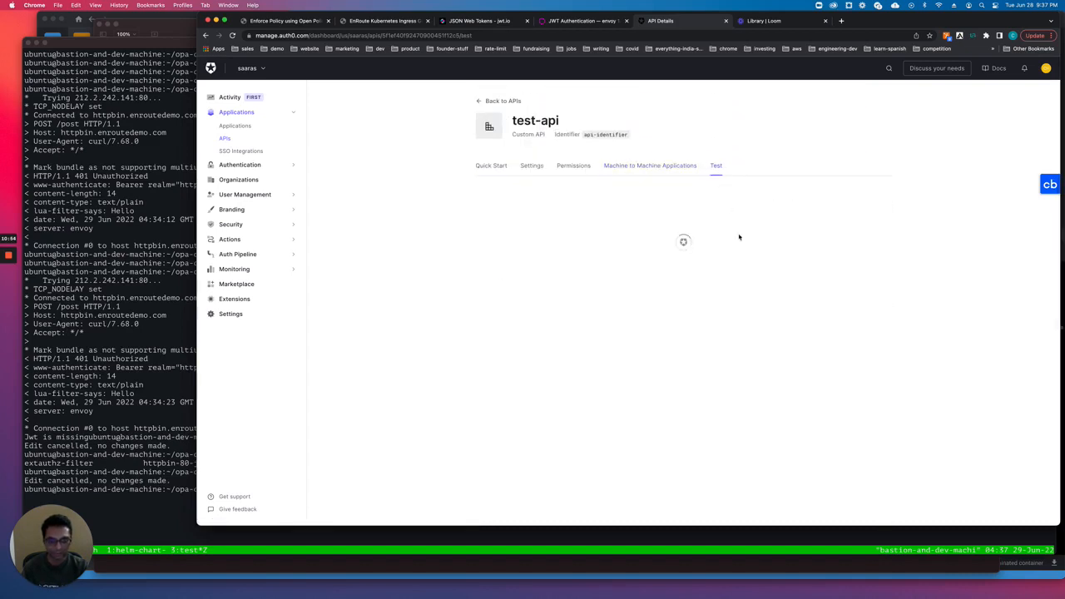
pyautogui.click(715, 166)
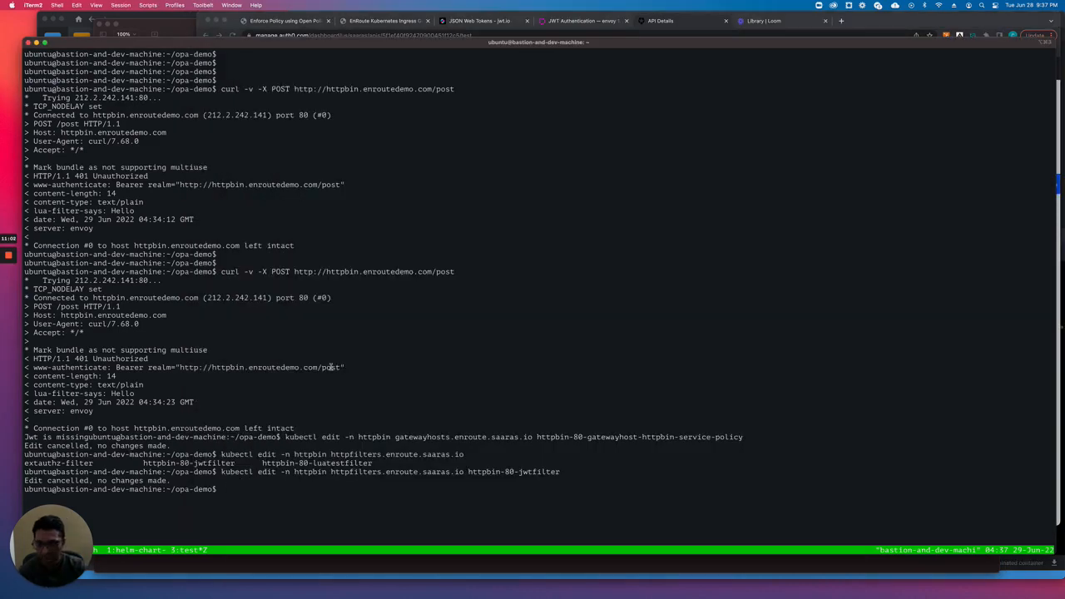
# Step: Send the bearer-token POST to httpbin (403 Forbidden), then start a kubectl logs command
pyautogui.write('curl -v -X POST http://httpbin.enroutedemo.com/post')
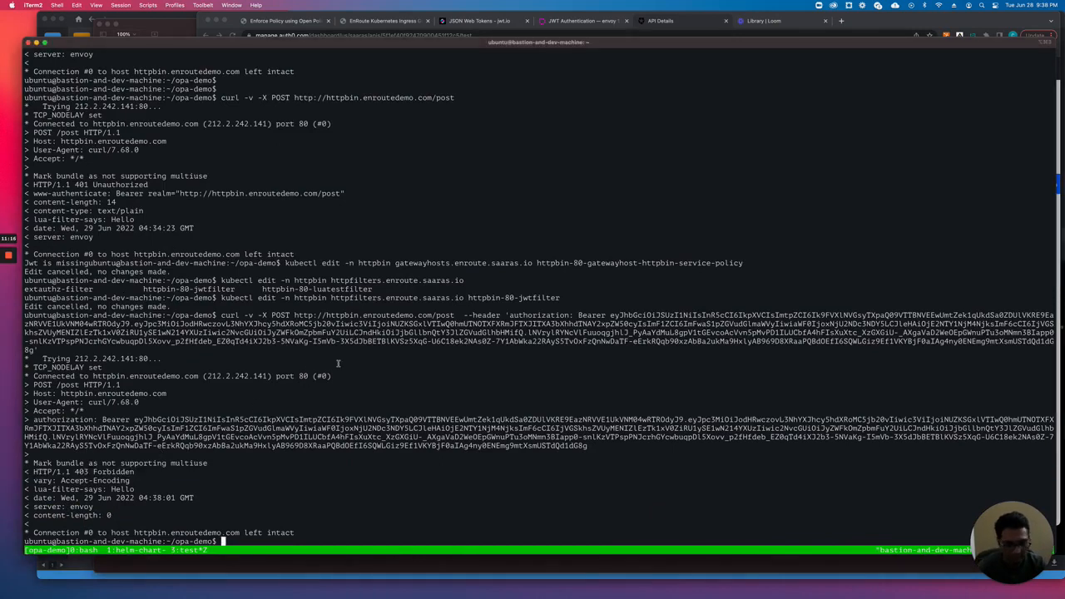
pyautogui.write('kubectl')
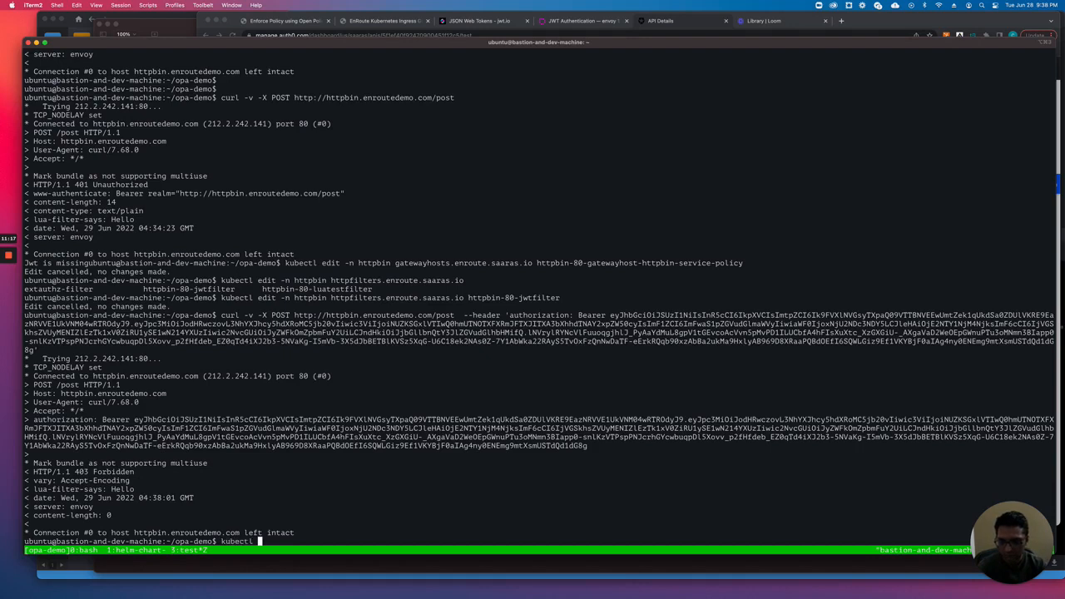
pyautogui.write('get log')
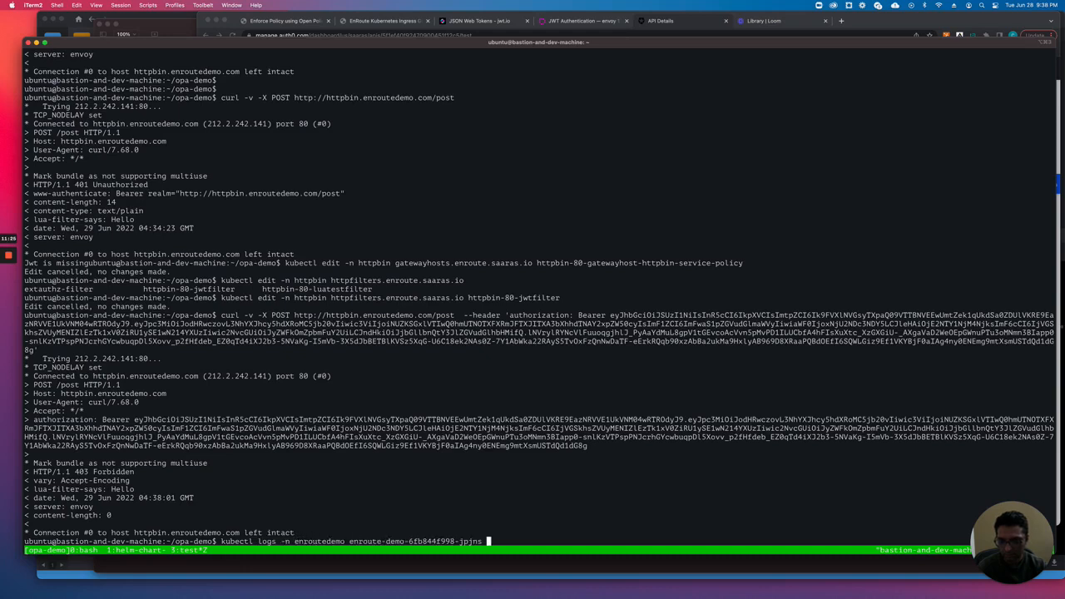
# Step: View opa-envoy container logs and highlight the envoy/authz/allow decision result false
pyautogui.write('opa-envoy')
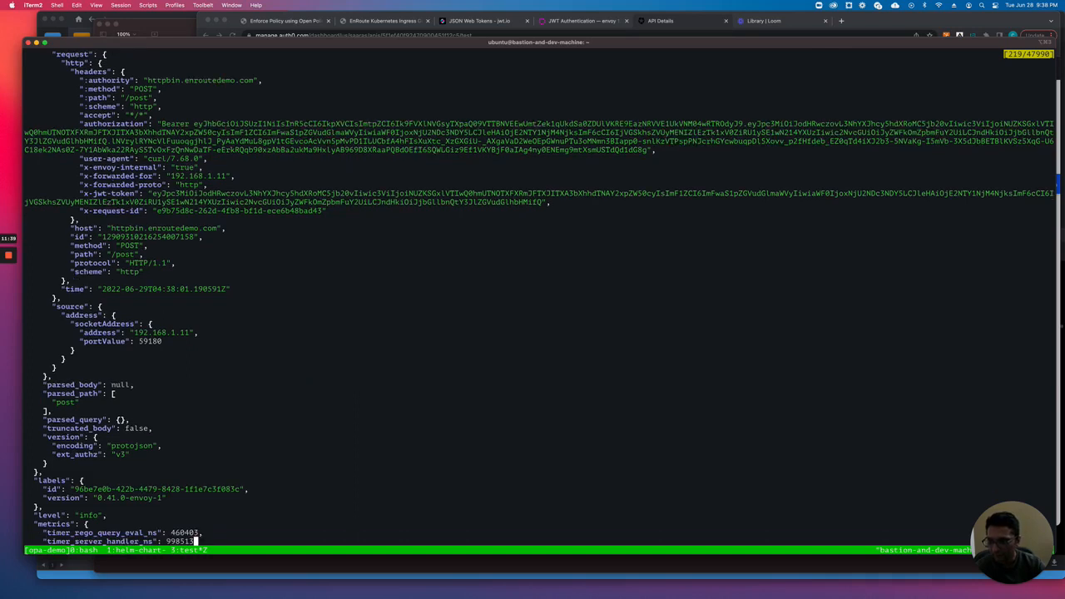
pyautogui.scroll(-3)
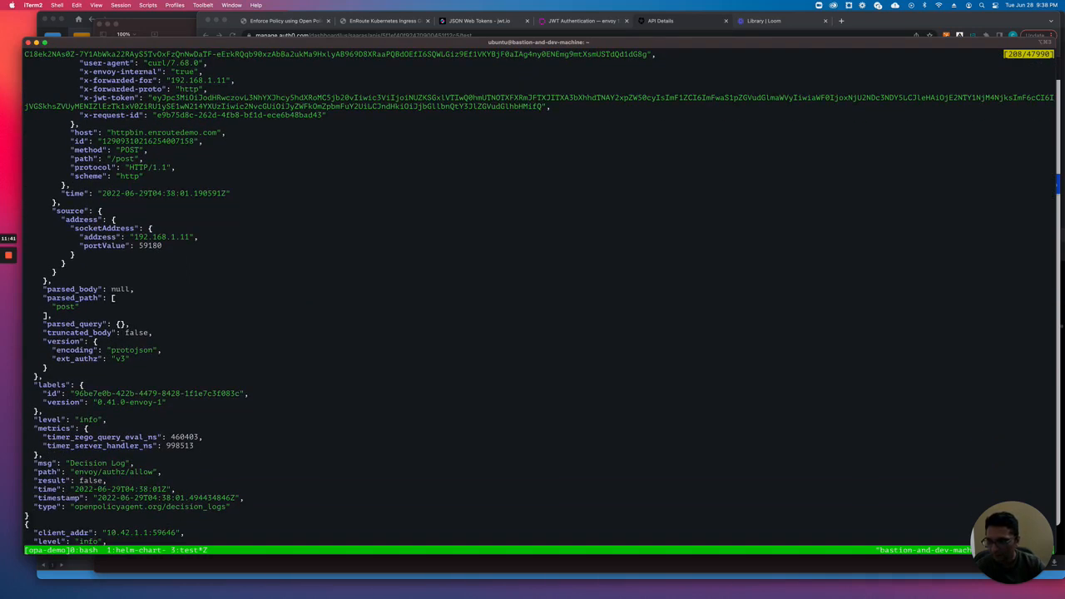
pyautogui.doubleClick(65, 480)
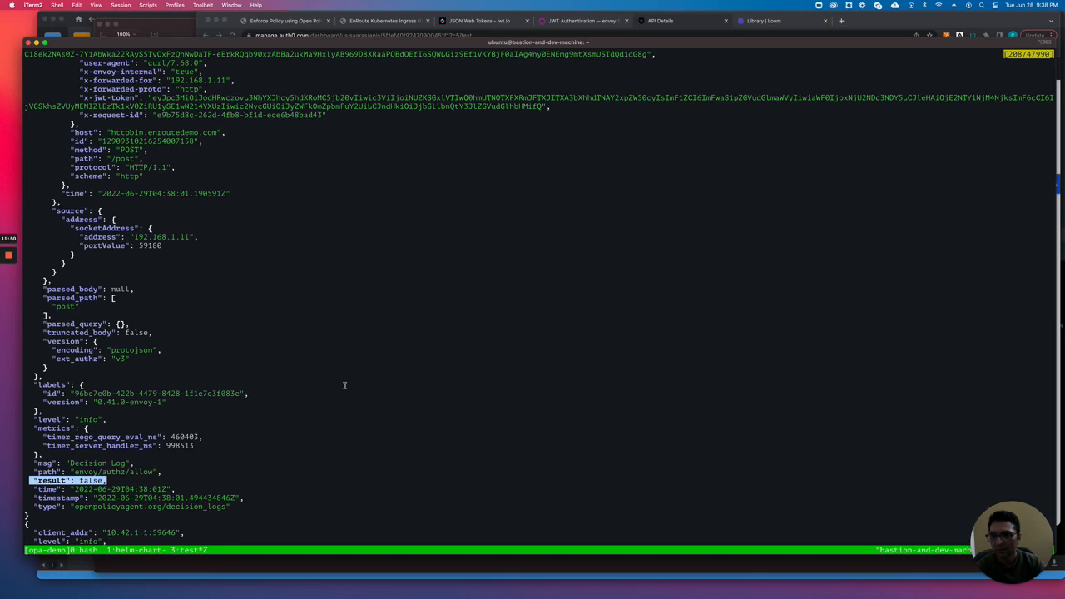
pyautogui.moveTo(162, 134)
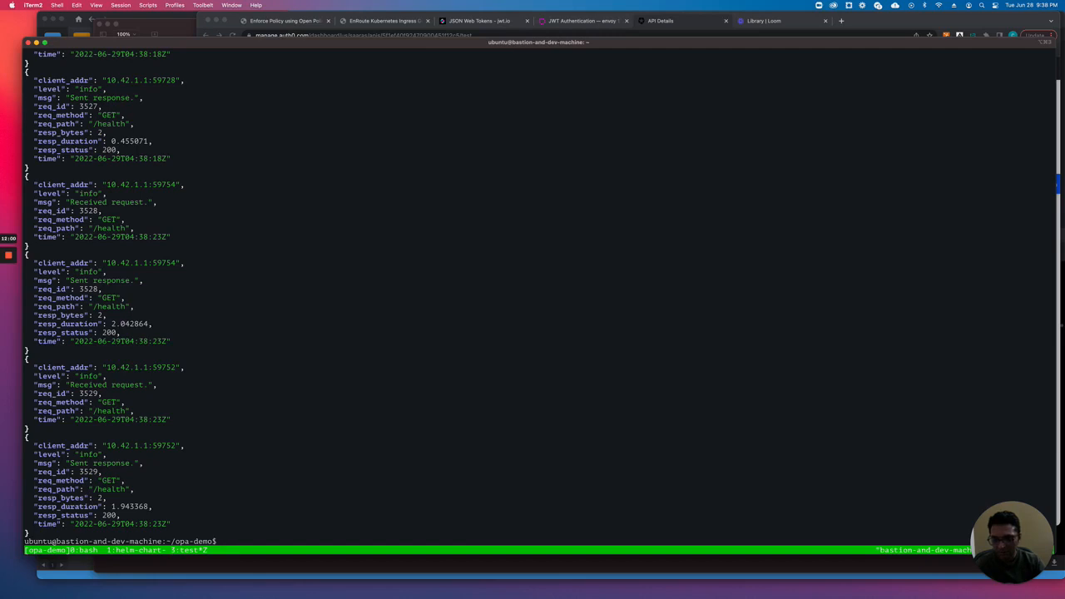
# Step: Resend the POSTs: no token returns 401, bearer token still returns 403
pyautogui.write('kubectl edit -n httpbin httpfilters.enroute.saaras.io httpbin-80-jwtfilter')
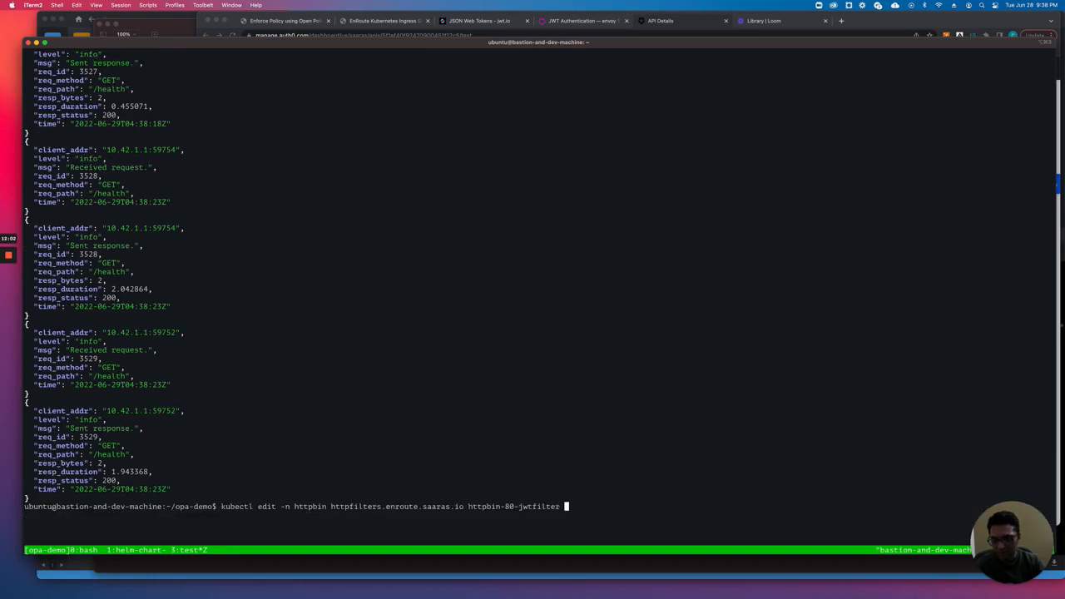
pyautogui.write('curl -v -X POST http://httpbin.enroutedemo.com/post')
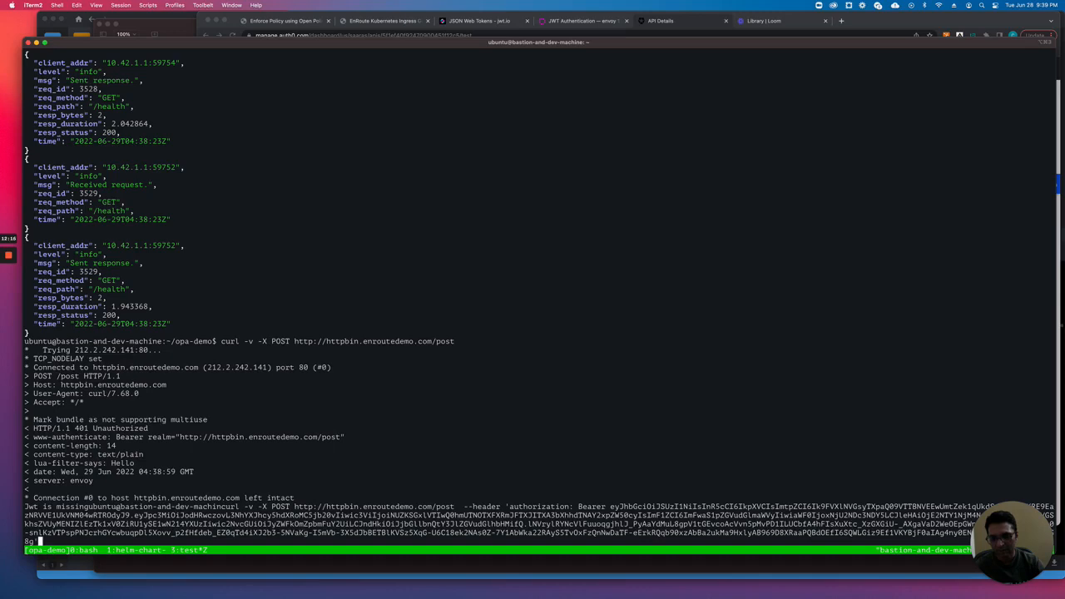
pyautogui.press('Return')
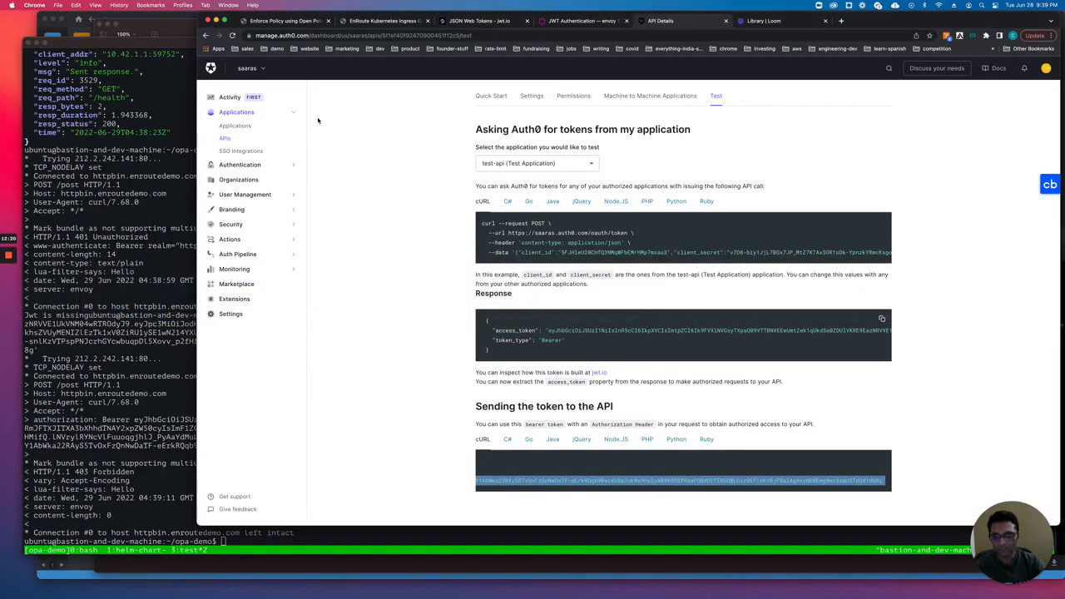
pyautogui.moveTo(420, 105)
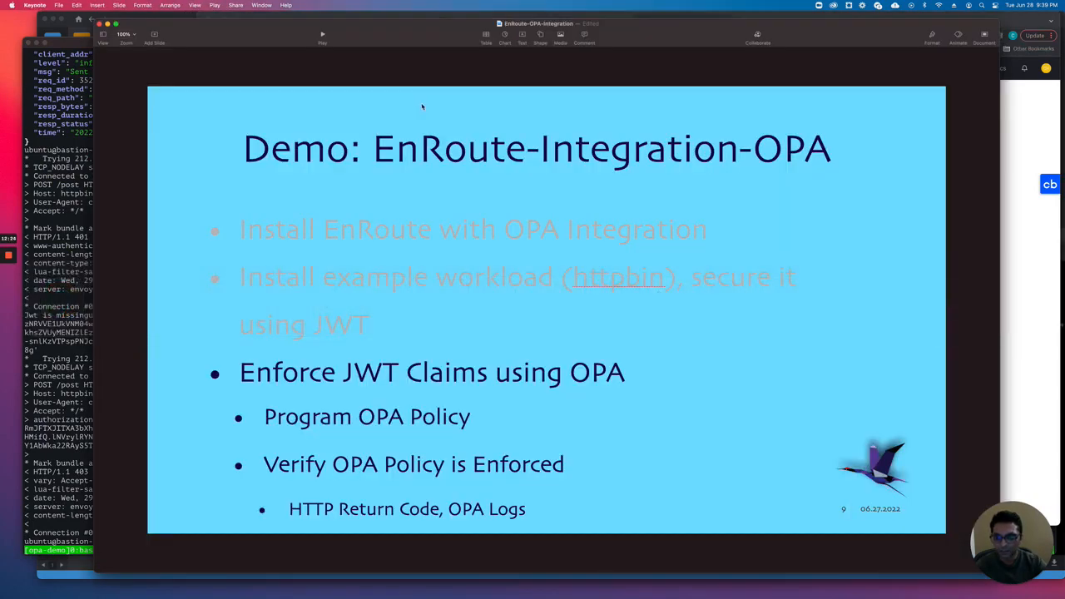
pyautogui.moveTo(517, 198)
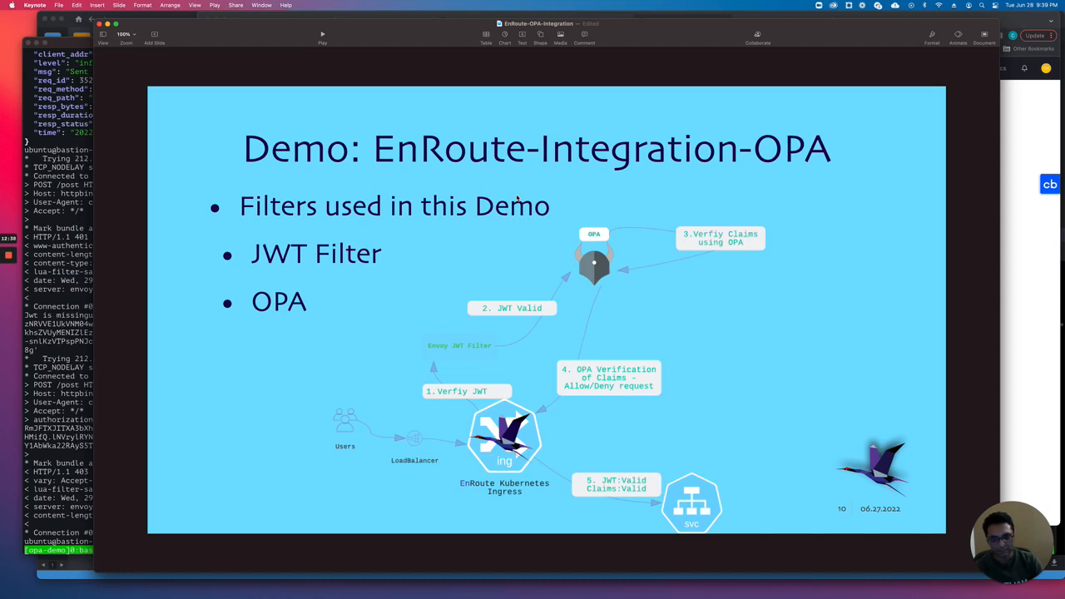
pyautogui.moveTo(615, 305)
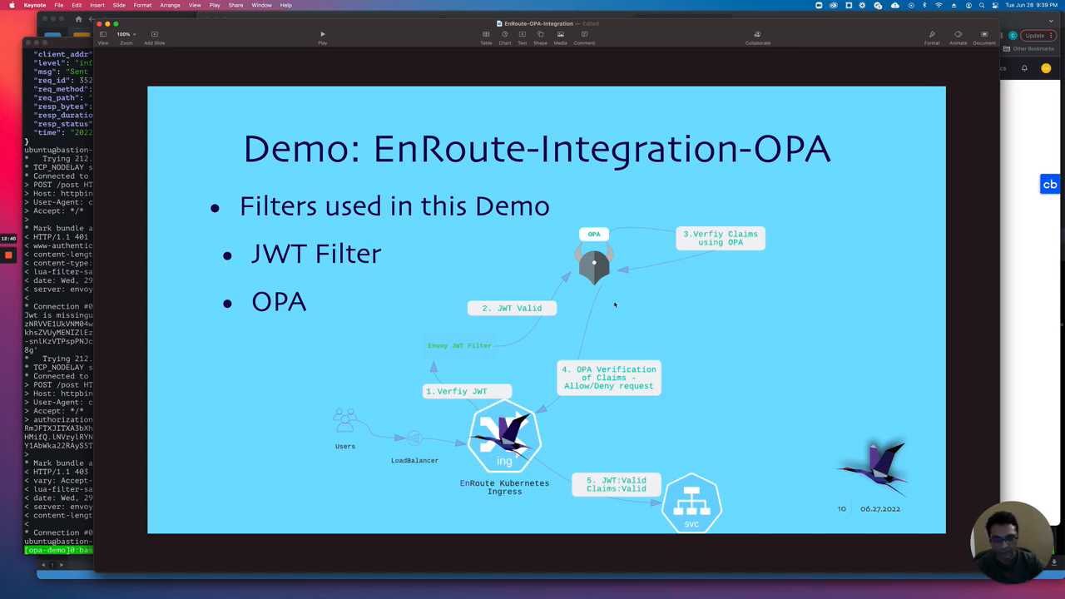
pyautogui.moveTo(466, 354)
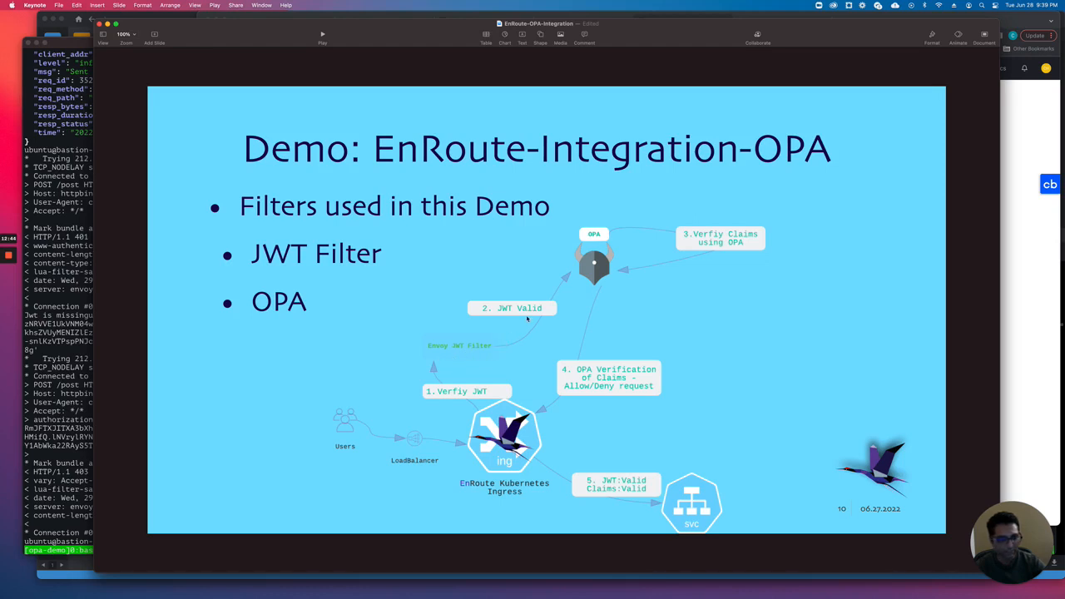
pyautogui.moveTo(754, 235)
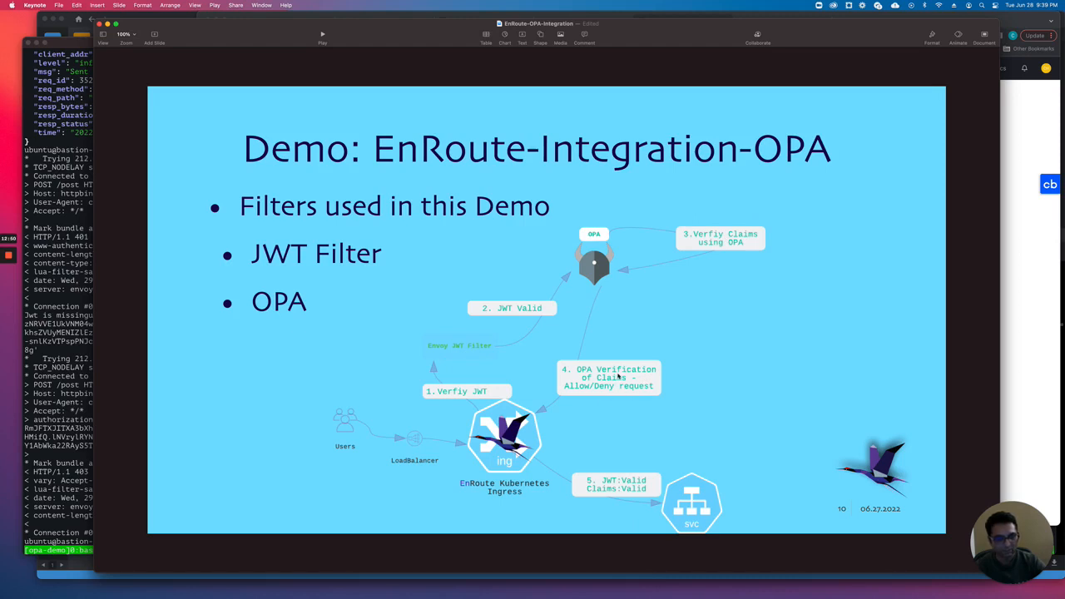
pyautogui.moveTo(647, 381)
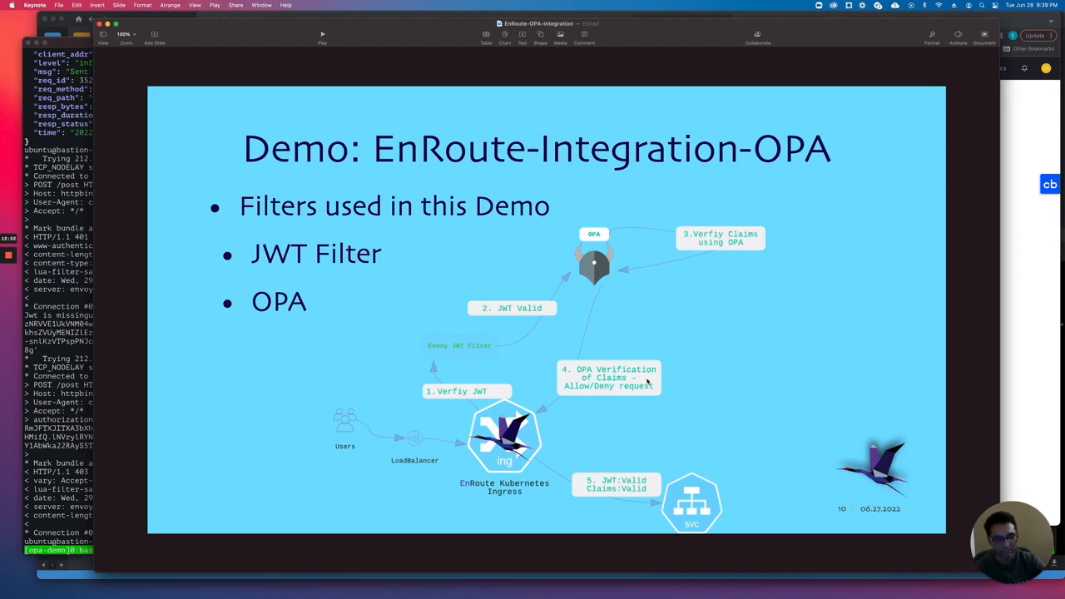
pyautogui.moveTo(626, 483)
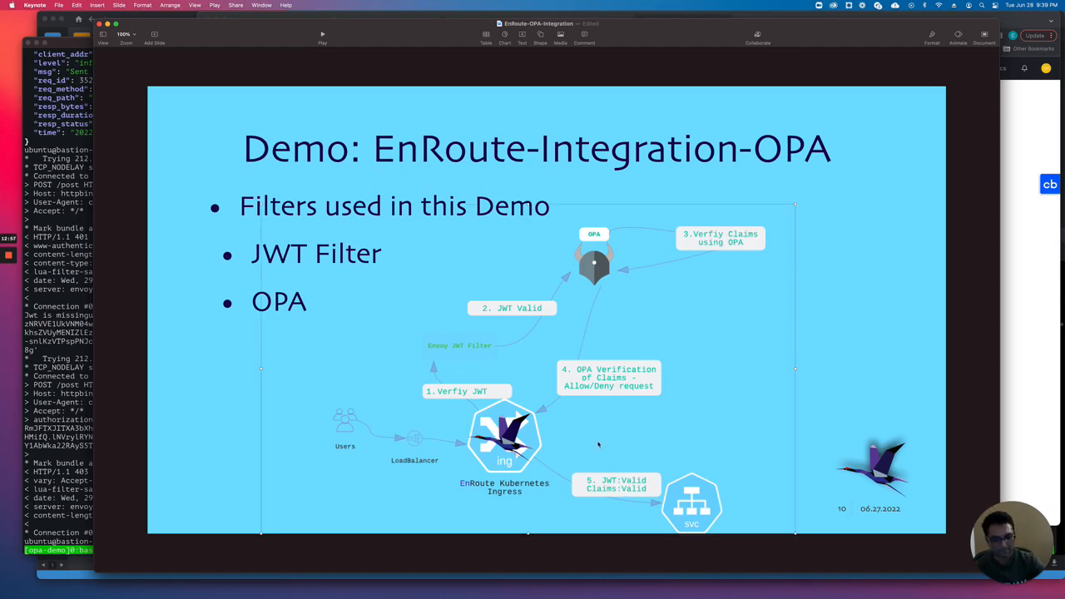
# Step: Advance to slide 10 showing the JWT filter and OPA request flow
pyautogui.press('right')
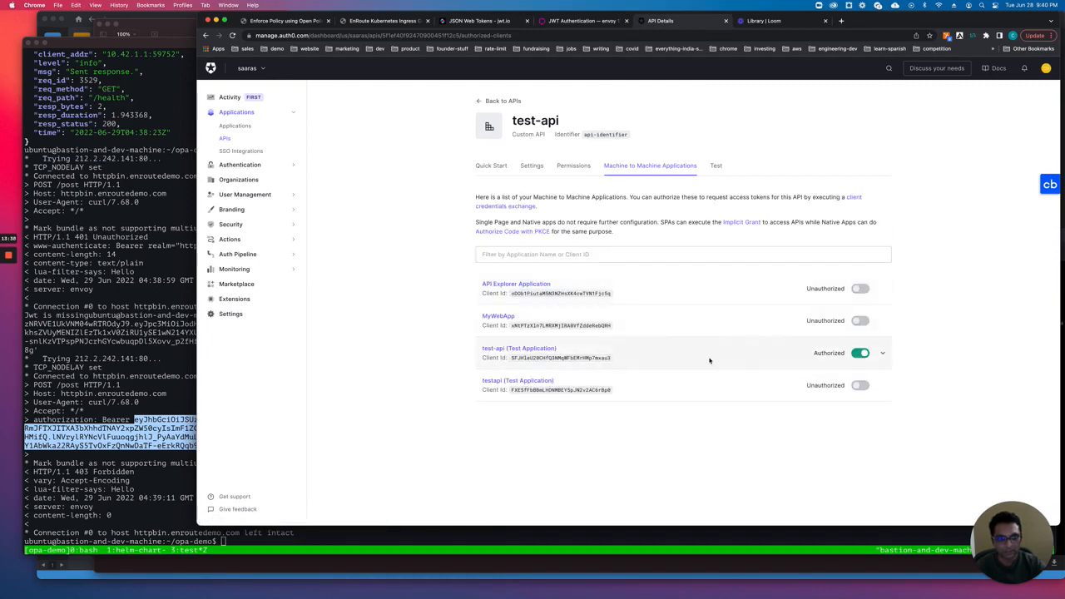
# Step: Return to the terminal and start entering a kubectl edit command for the enroutedemo namespace
pyautogui.click(882, 352)
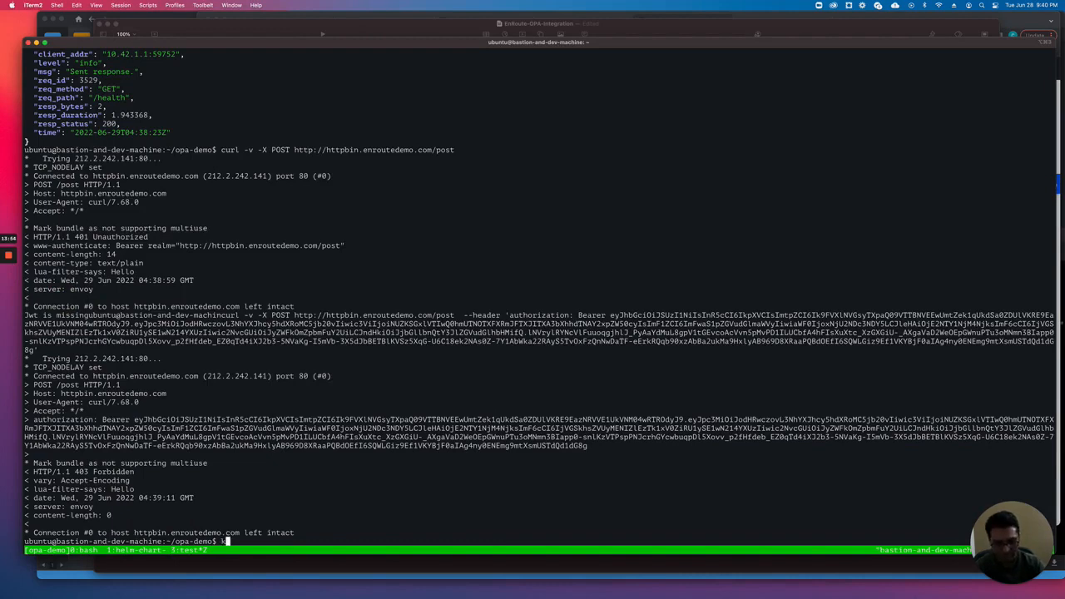
pyautogui.write('kubectl edit -n enroutedemo conf')
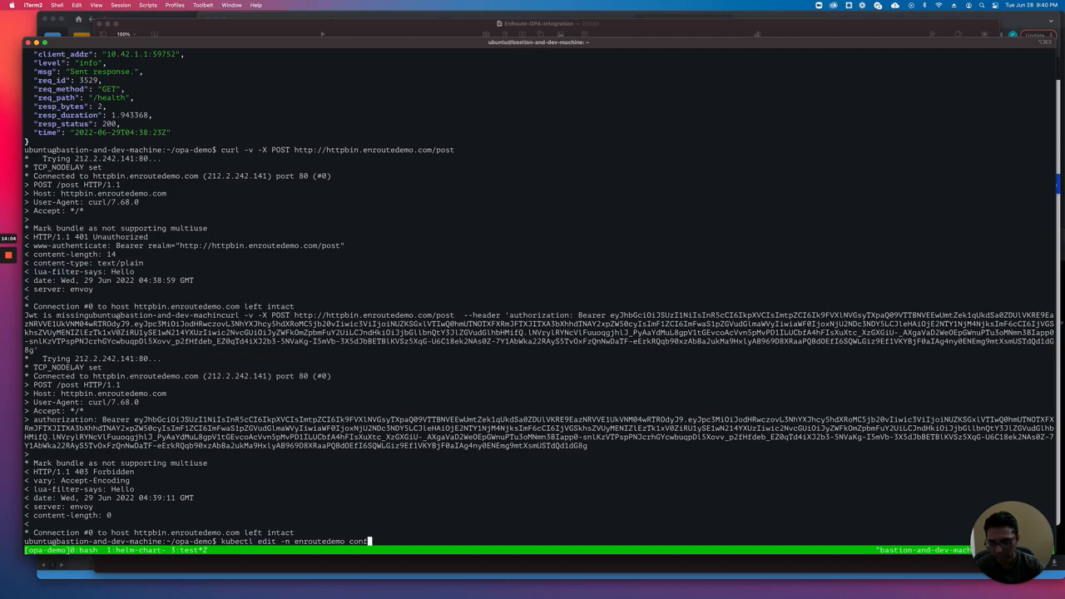
# Step: Open the opa-policy ConfigMap and highlight the Bearer check, token extraction and write:finance scope rule
pyautogui.press('Return')
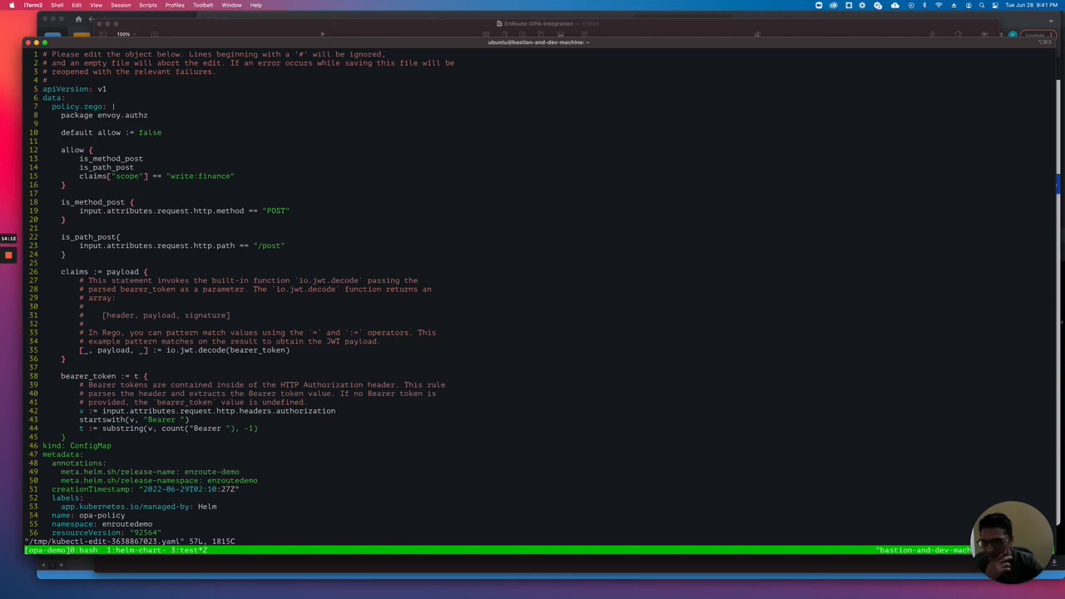
pyautogui.moveTo(202, 409)
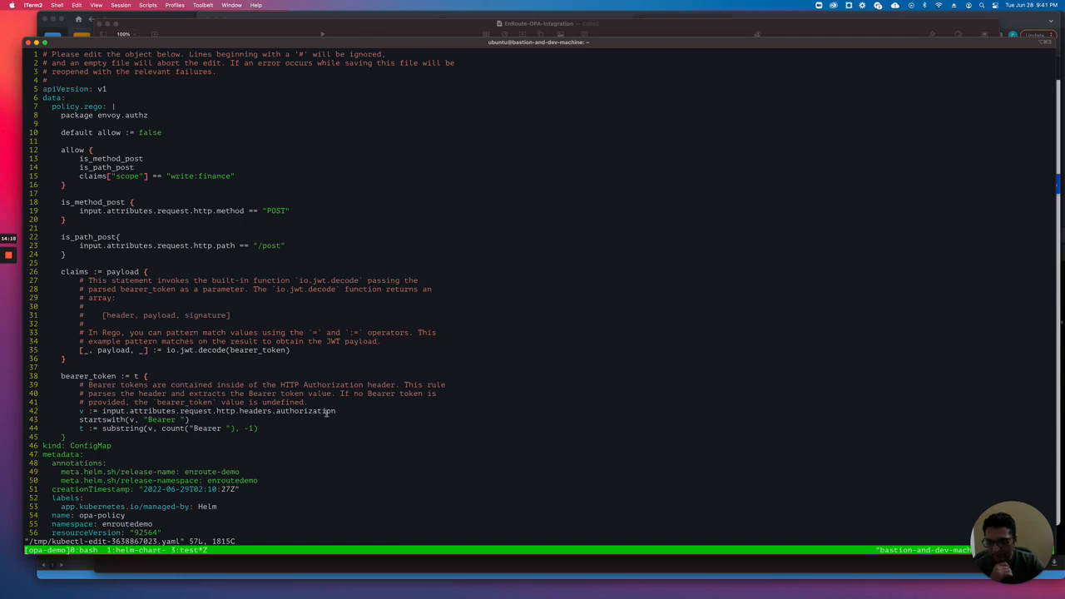
pyautogui.doubleClick(306, 411)
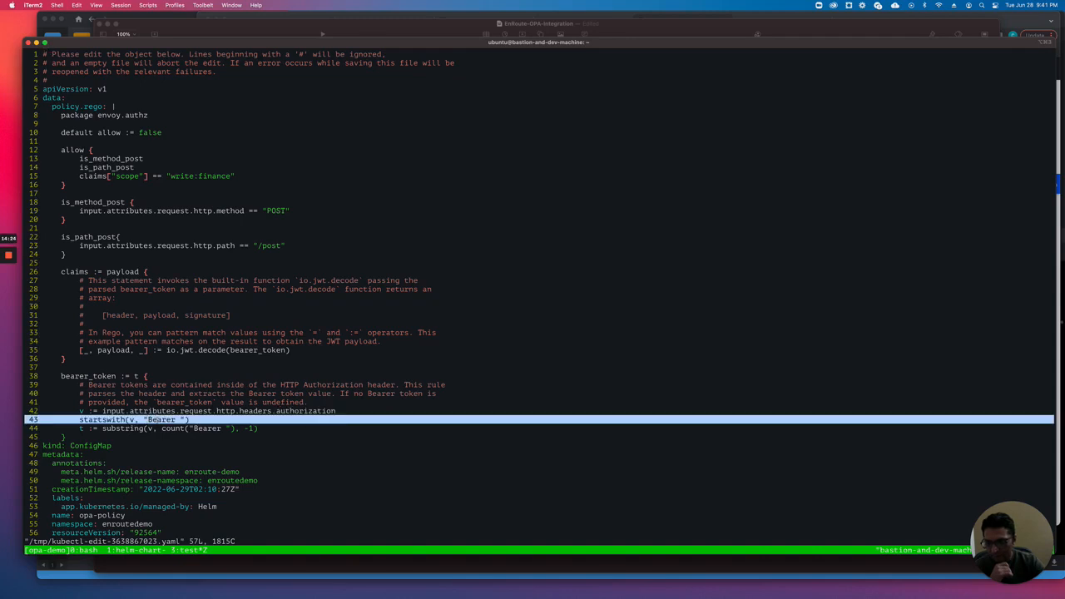
pyautogui.doubleClick(163, 419)
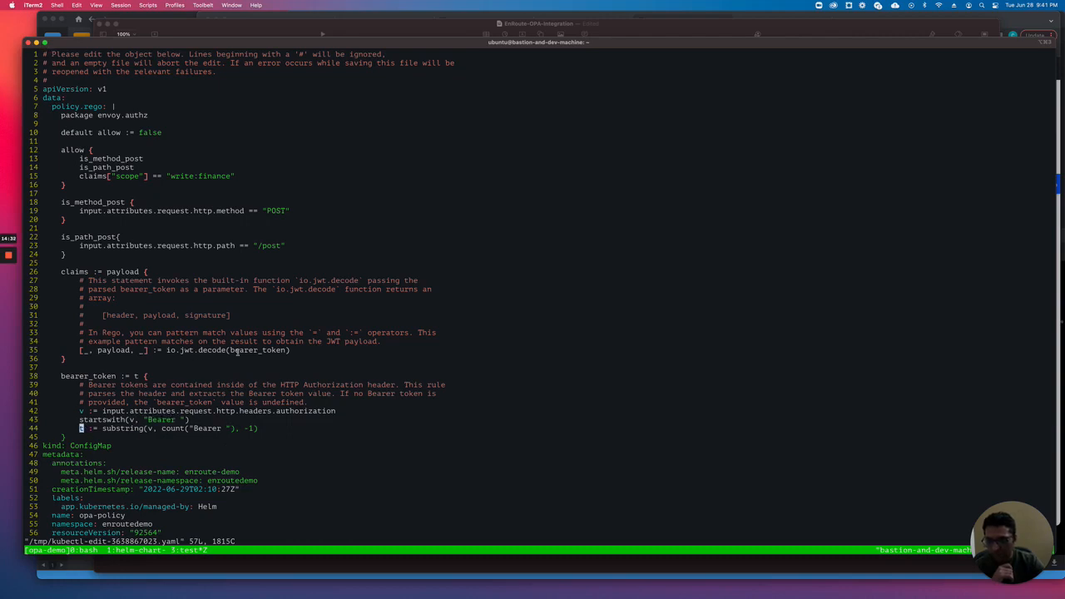
pyautogui.doubleClick(260, 349)
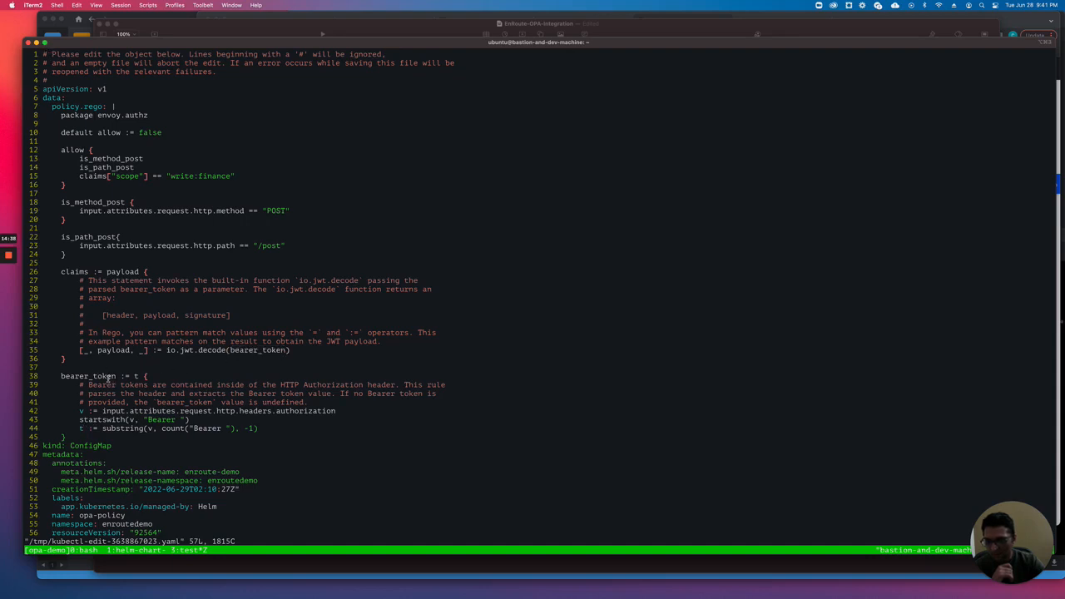
pyautogui.doubleClick(260, 349)
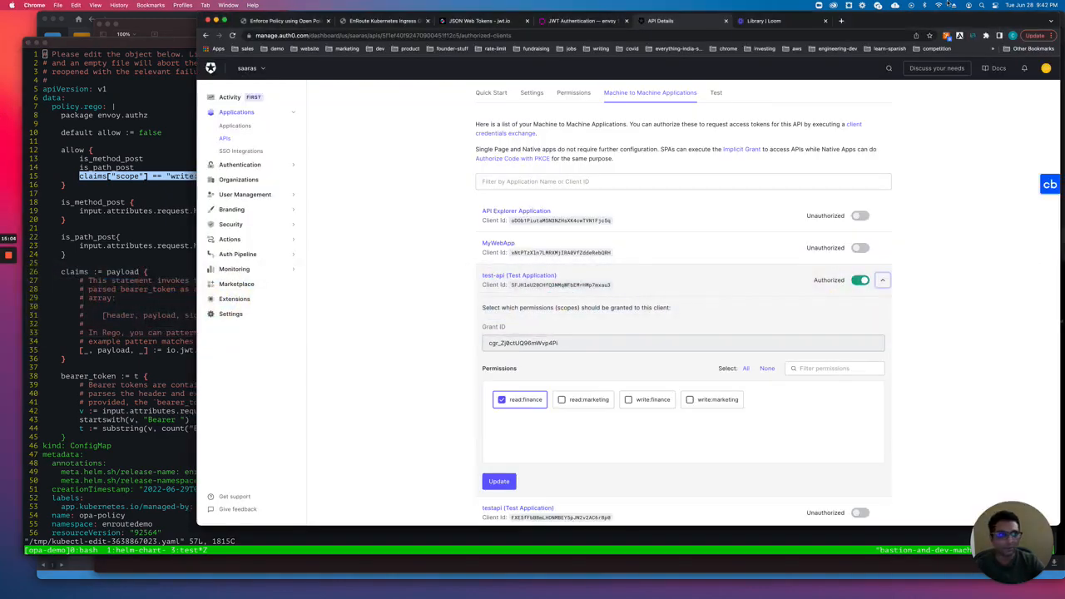
# Step: Check the decoded token's scope, then switch test-api from read:finance to write:finance and save
pyautogui.click(478, 21)
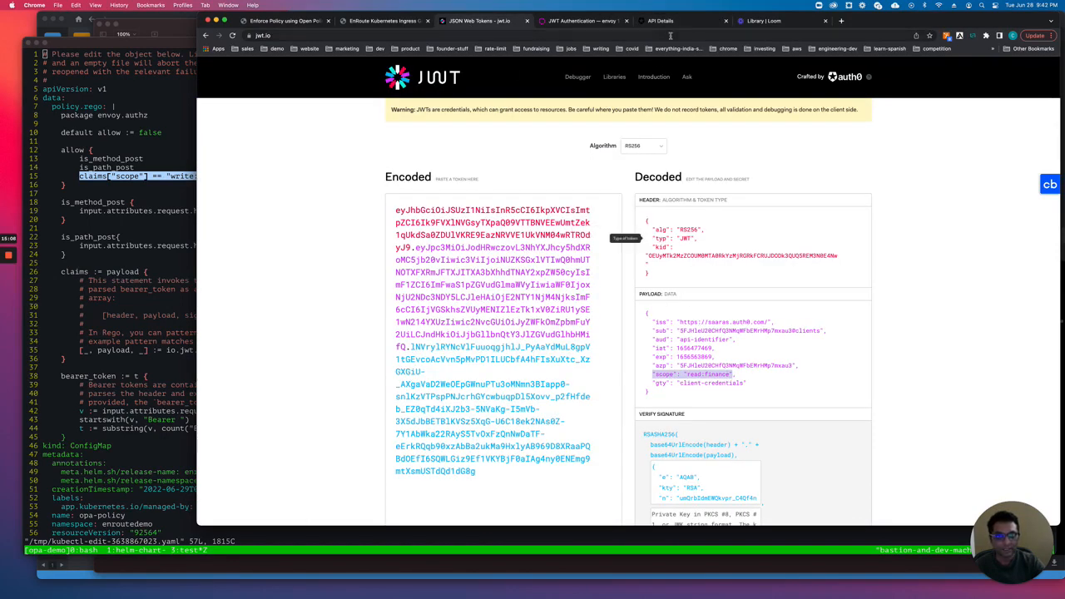
pyautogui.click(682, 20)
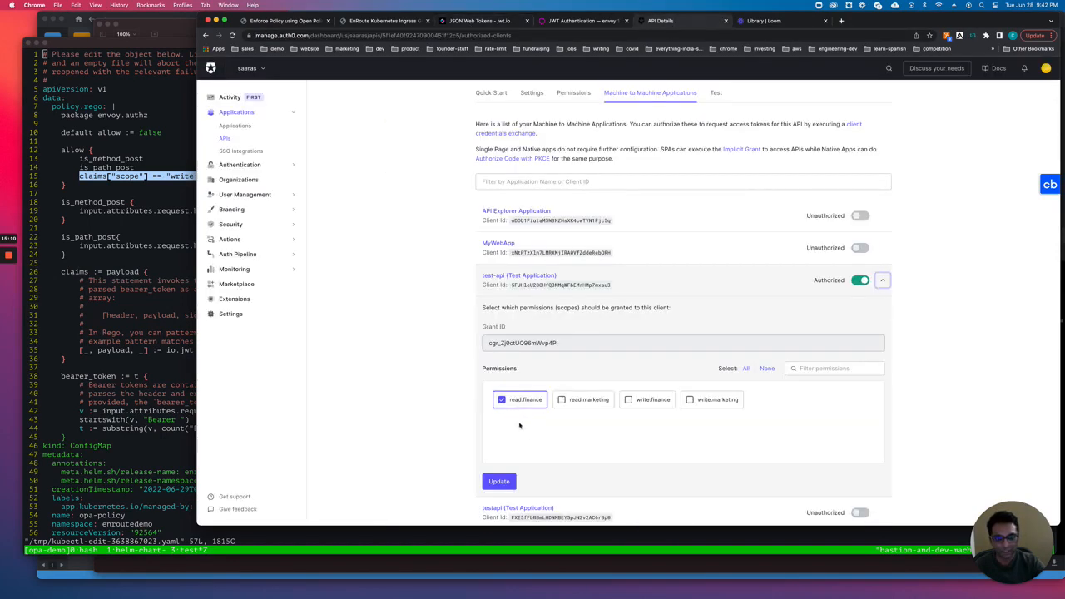
pyautogui.click(500, 399)
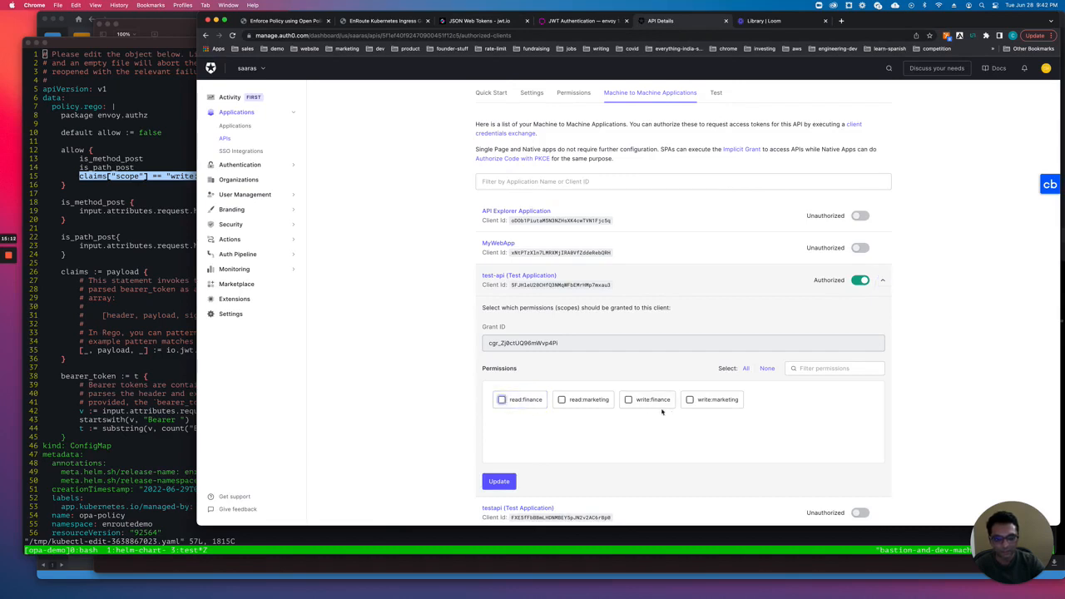
pyautogui.click(628, 400)
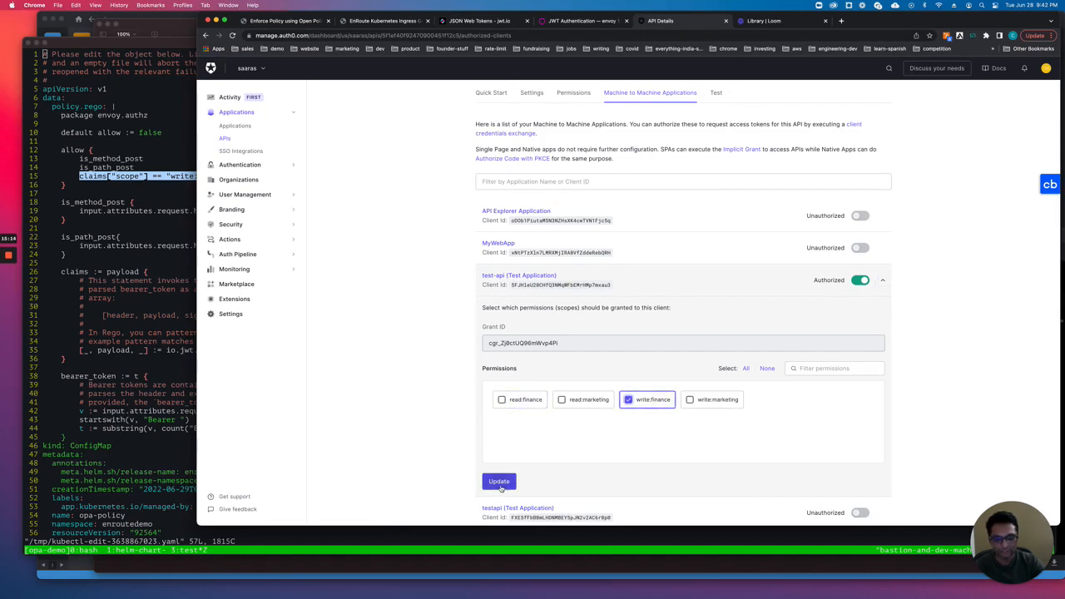
pyautogui.click(498, 481)
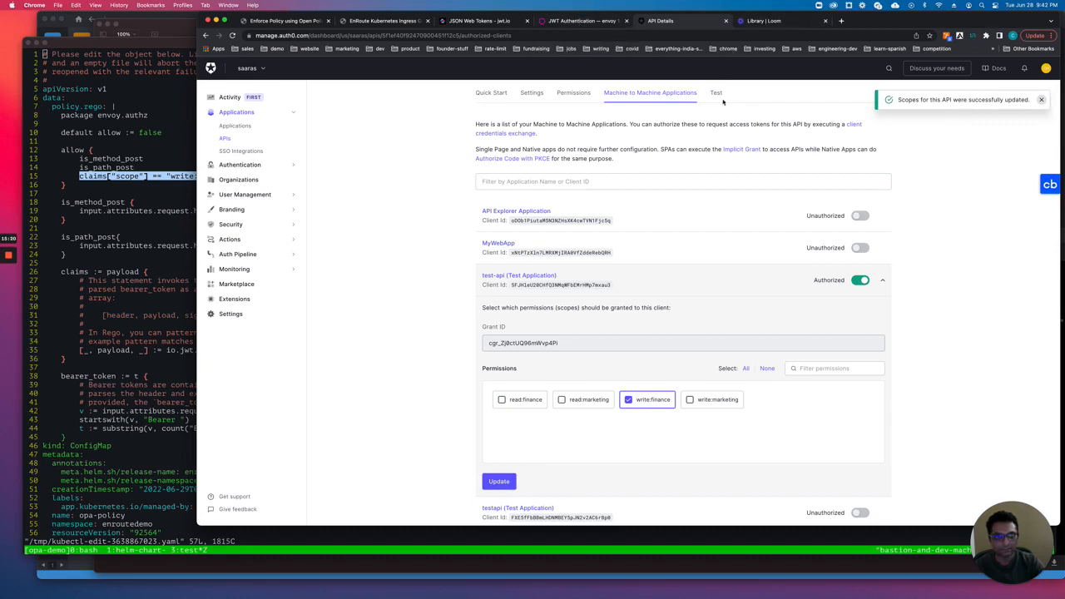
# Step: Copy the curl command with the new token from the Test page
pyautogui.click(714, 166)
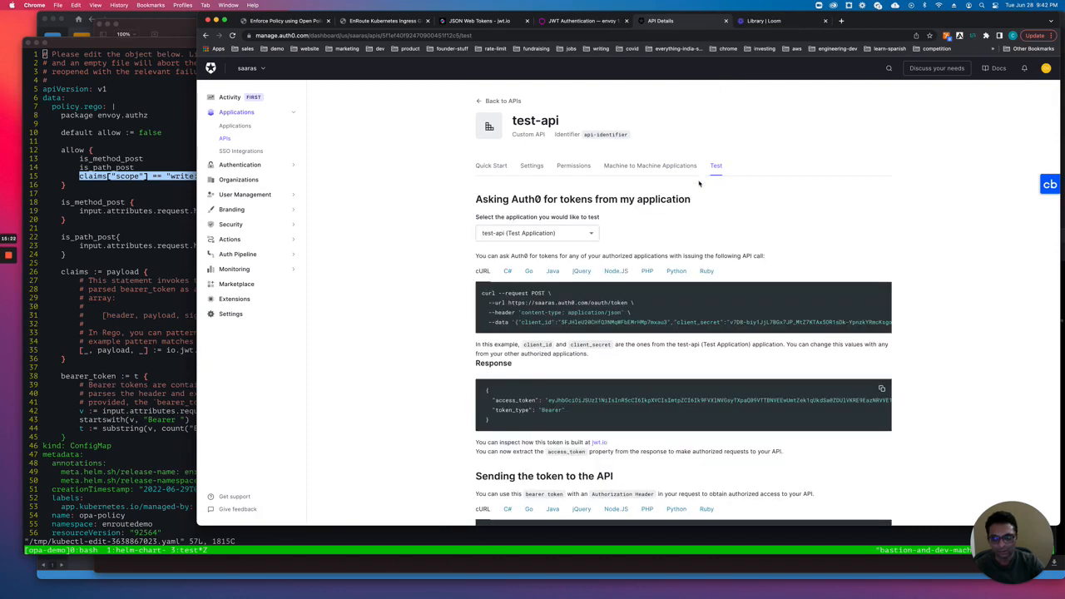
pyautogui.scroll(-3)
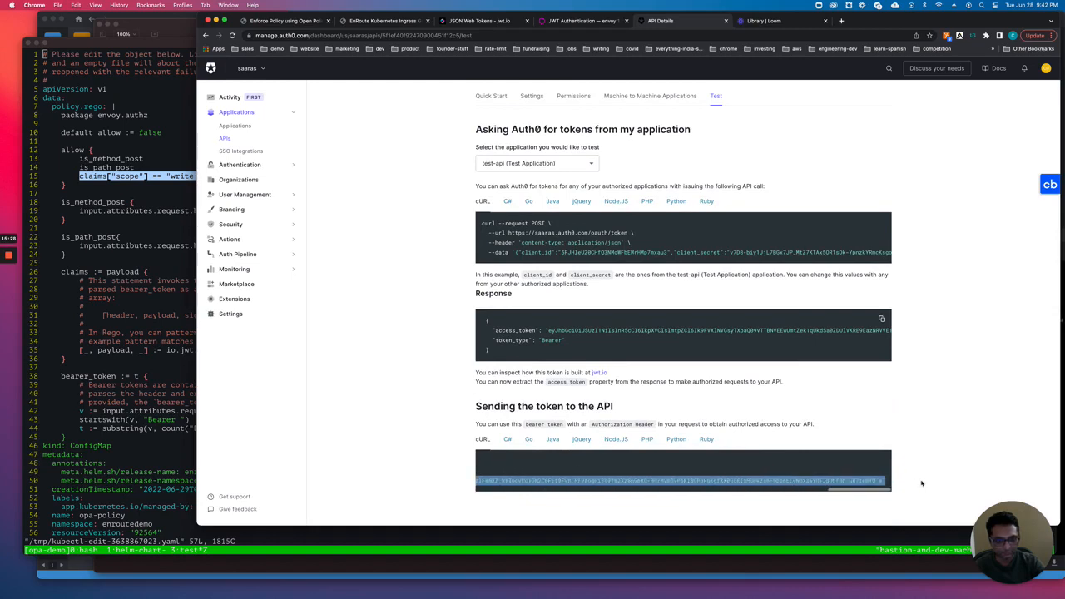
pyautogui.rightClick(678, 480)
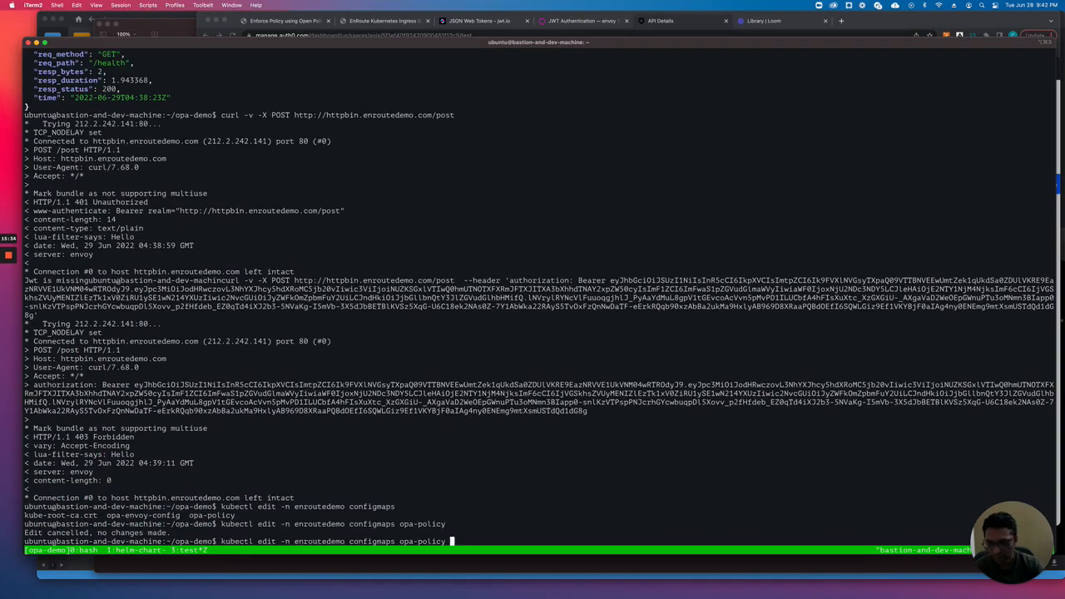
# Step: Enter the curl POST to httpbin.enroutedemo.com/post with the Bearer authorization header
pyautogui.write("curl -v -X POST http://httpbin.enroutedemo.com/post  --header 'authorization: Bearer")
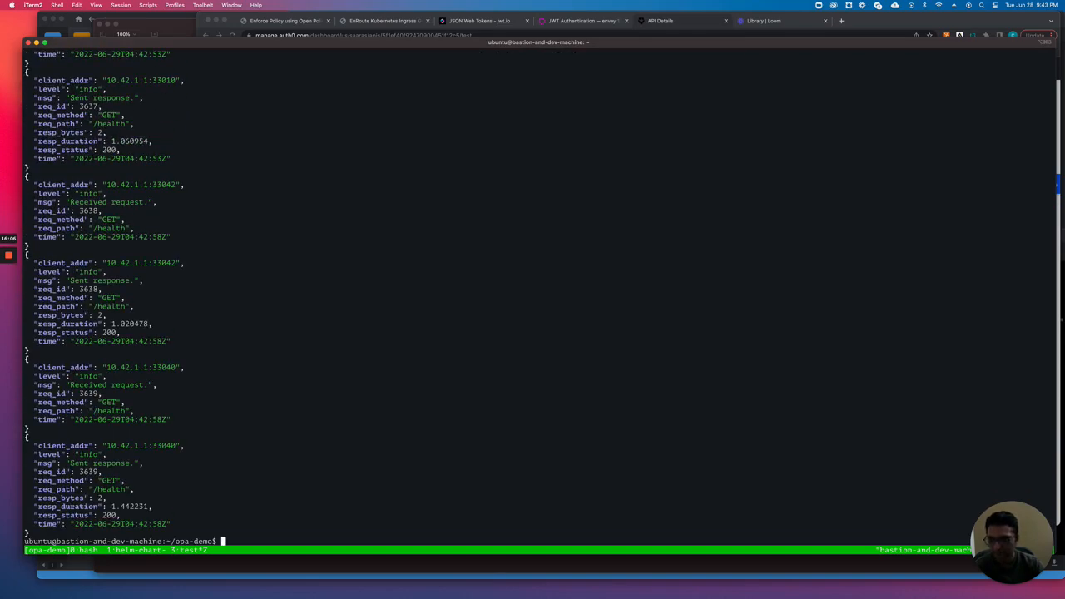
# Step: Highlight the OPA decision log's "result": true entry, then switch to the Keynote slides
pyautogui.scroll(-3)
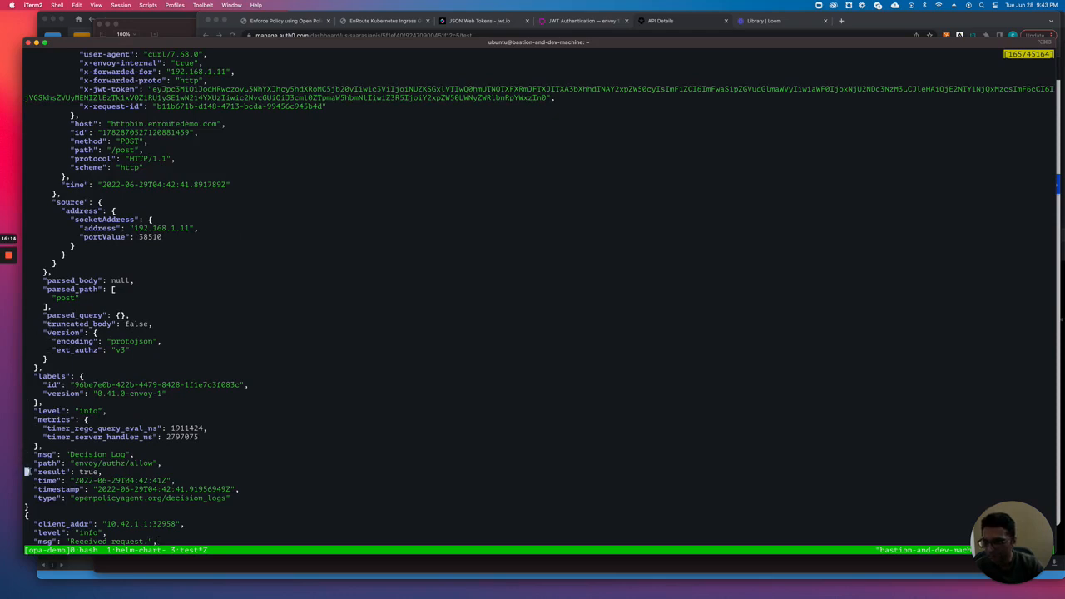
pyautogui.doubleClick(52, 472)
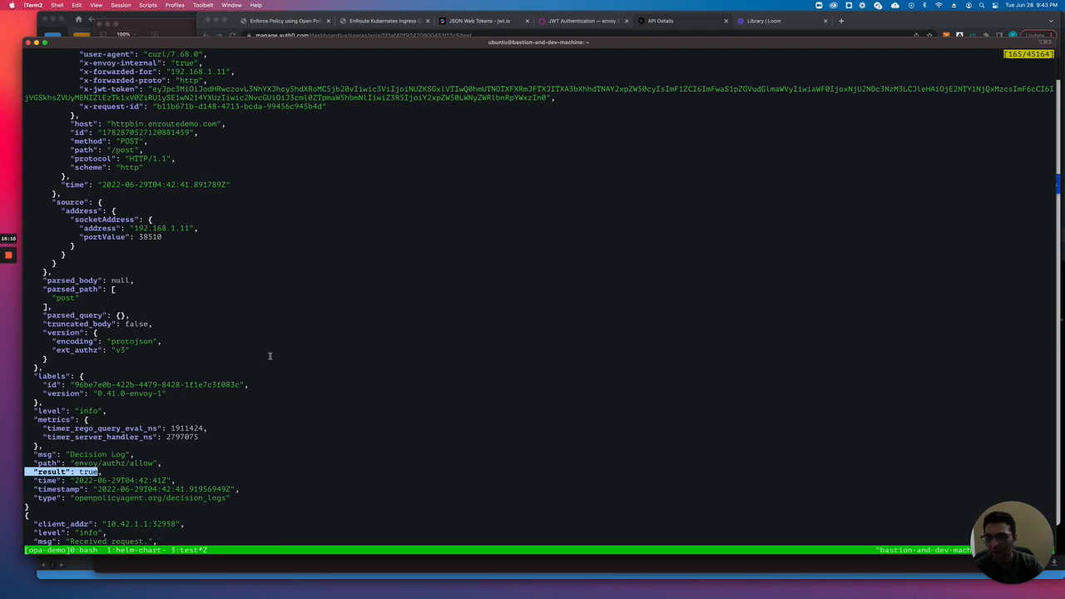
pyautogui.moveTo(179, 123)
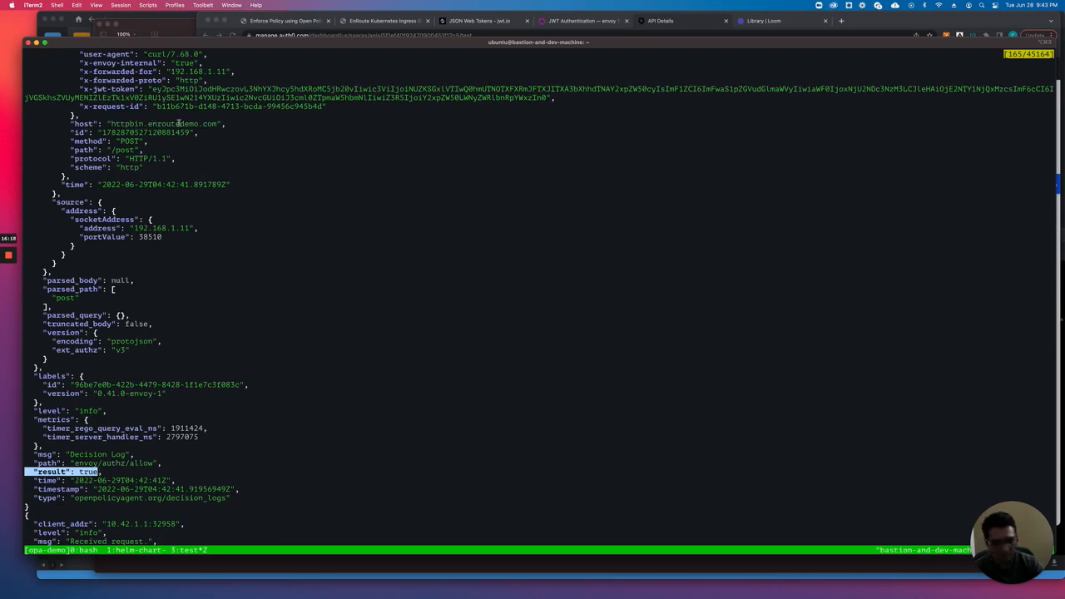
pyautogui.scroll(-3)
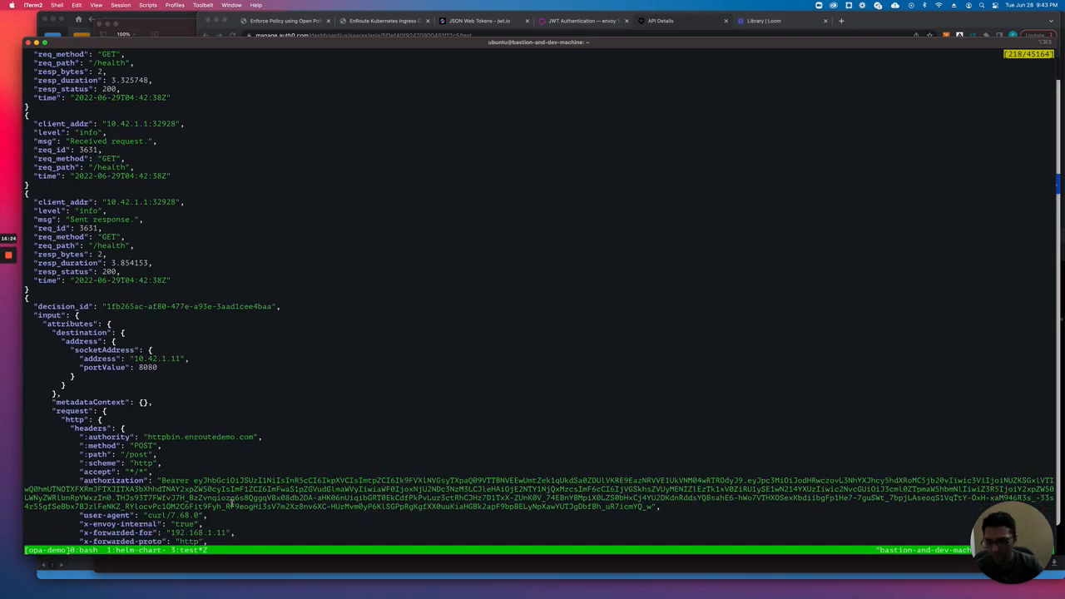
pyautogui.moveTo(307, 364)
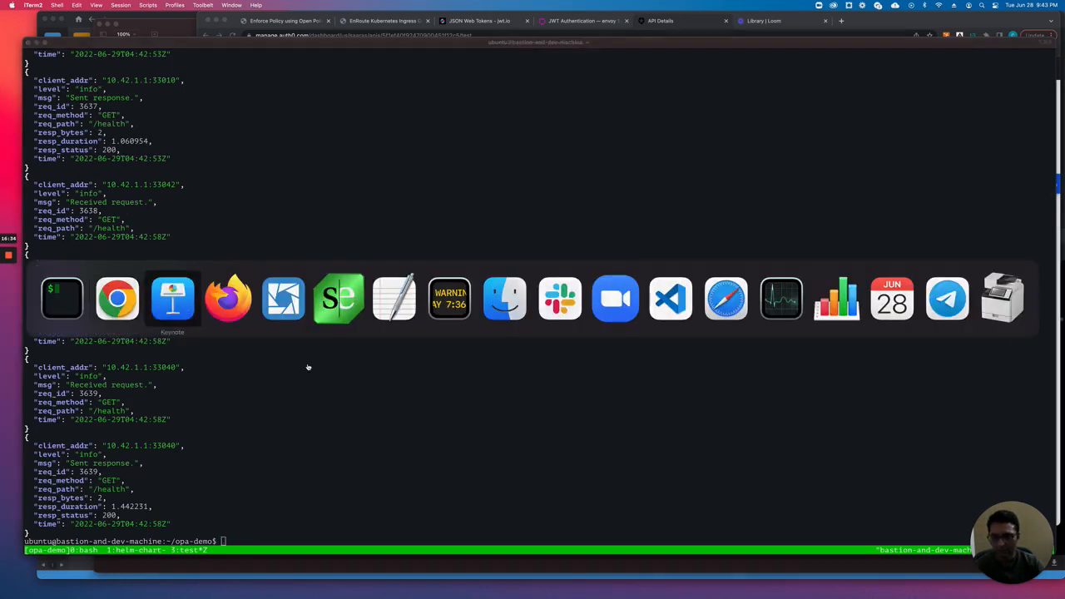
pyautogui.click(173, 298)
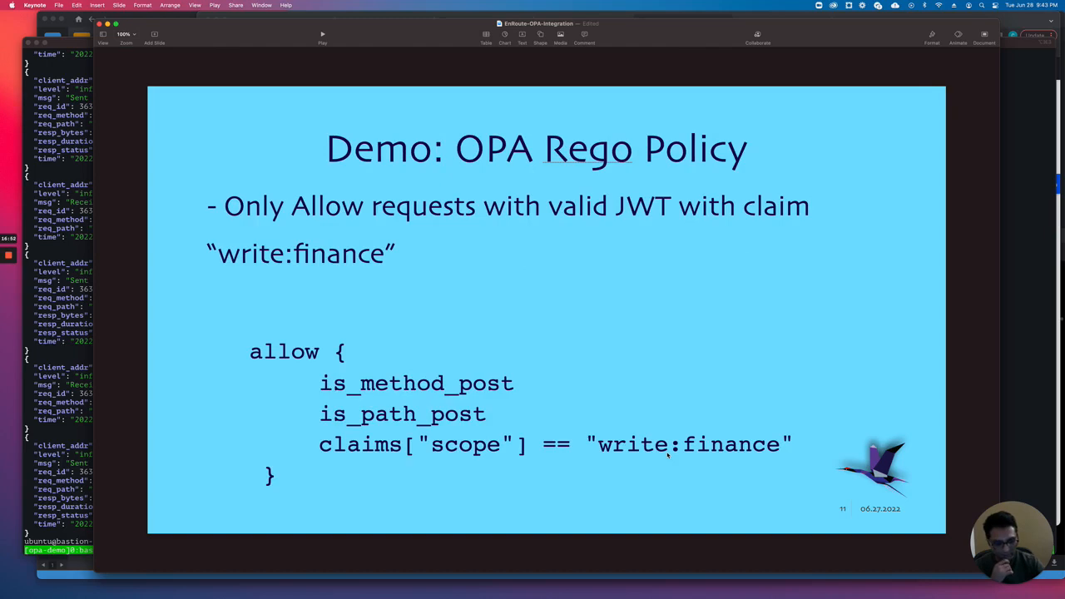
# Step: Return to the terminal and change the recalled curl request's method from POST to GET
pyautogui.press('right')
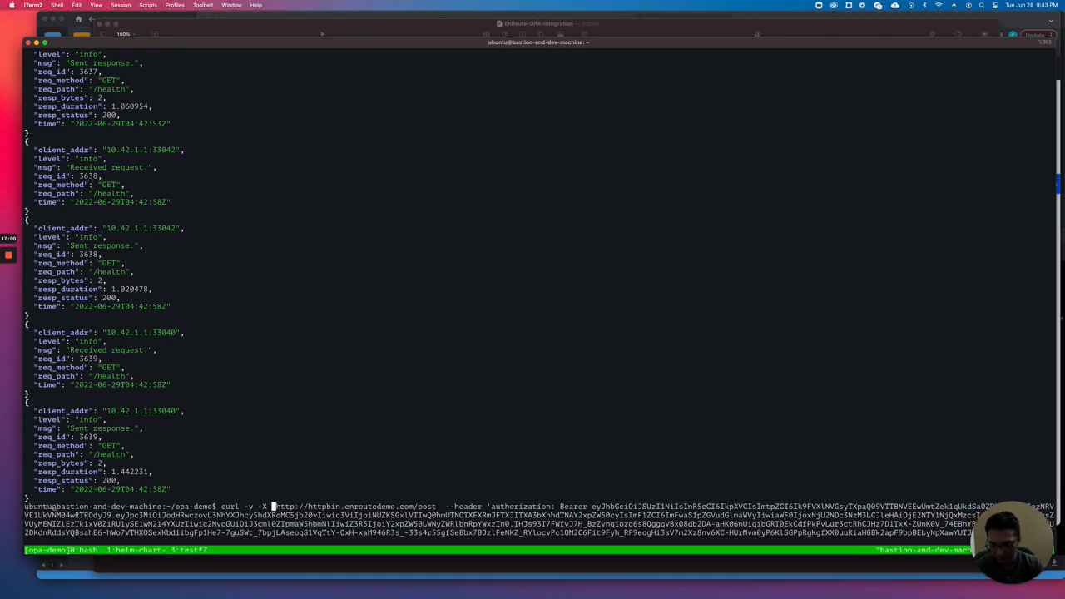
pyautogui.write('GET')
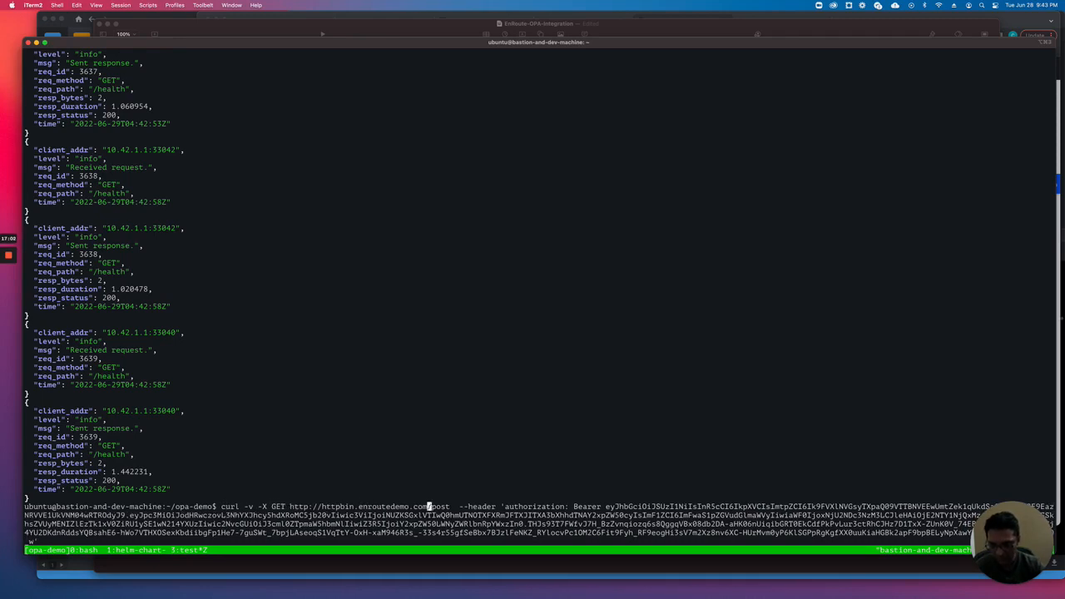